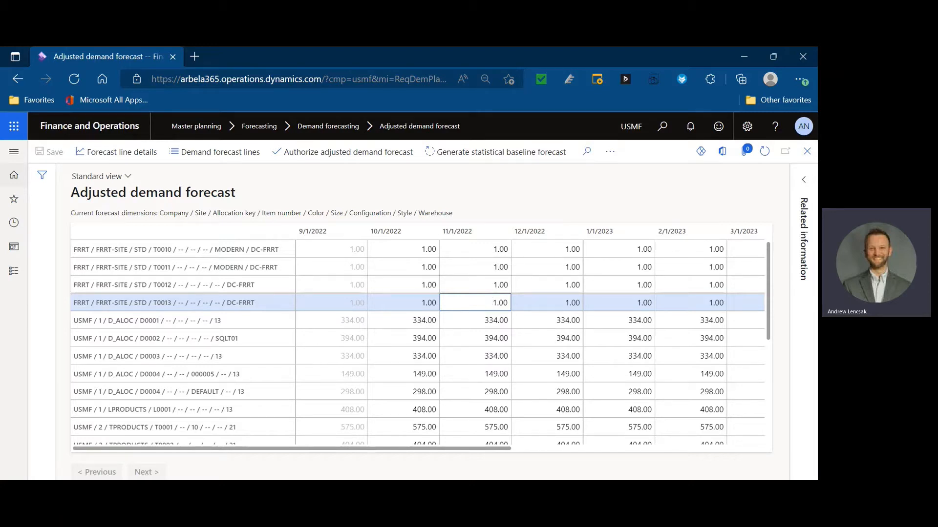
- Select the D0002 line and bring up its demand forecast details at warehouse SQLT01
left_click(474, 301)
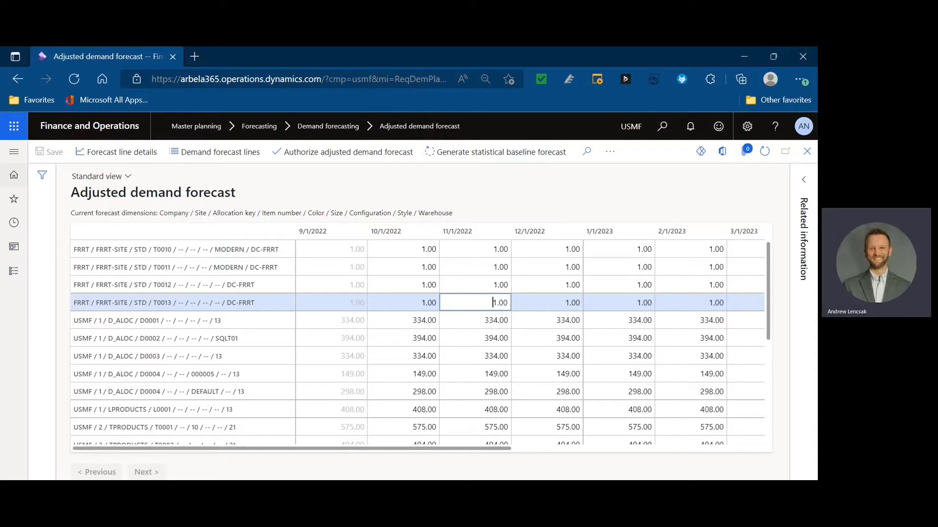
mouse_move(513, 339)
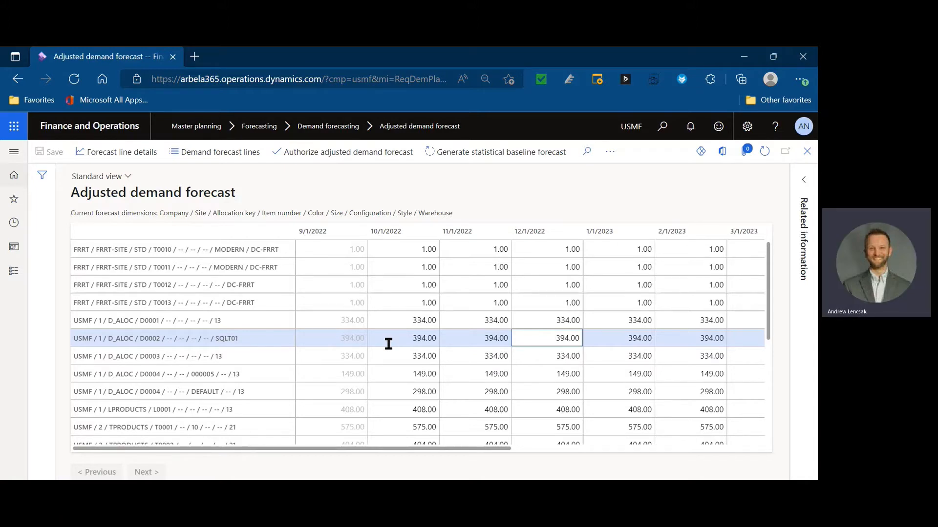
mouse_move(427, 332)
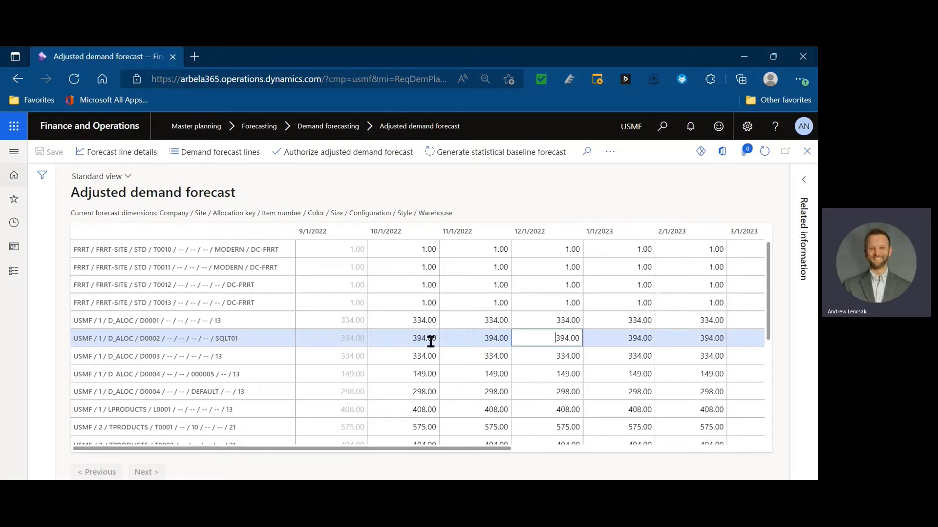
mouse_move(408, 338)
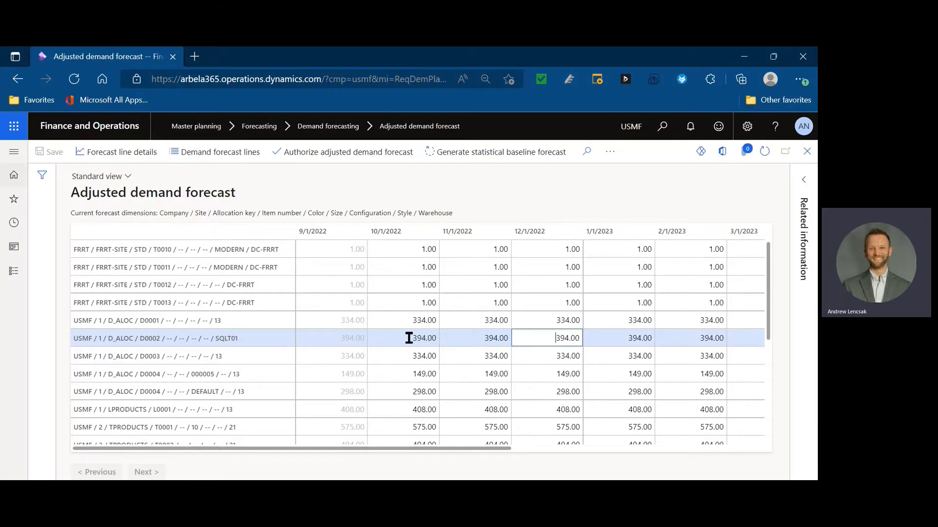
left_click(401, 338)
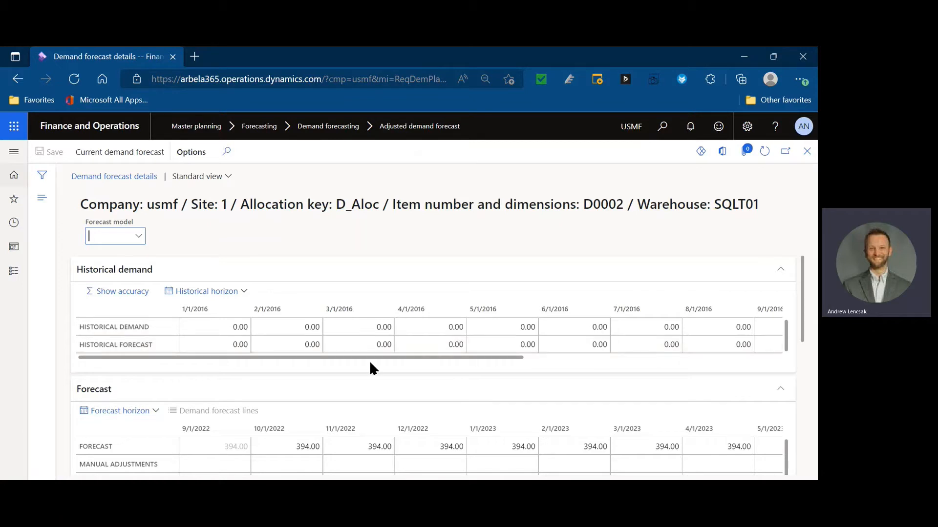
mouse_move(364, 412)
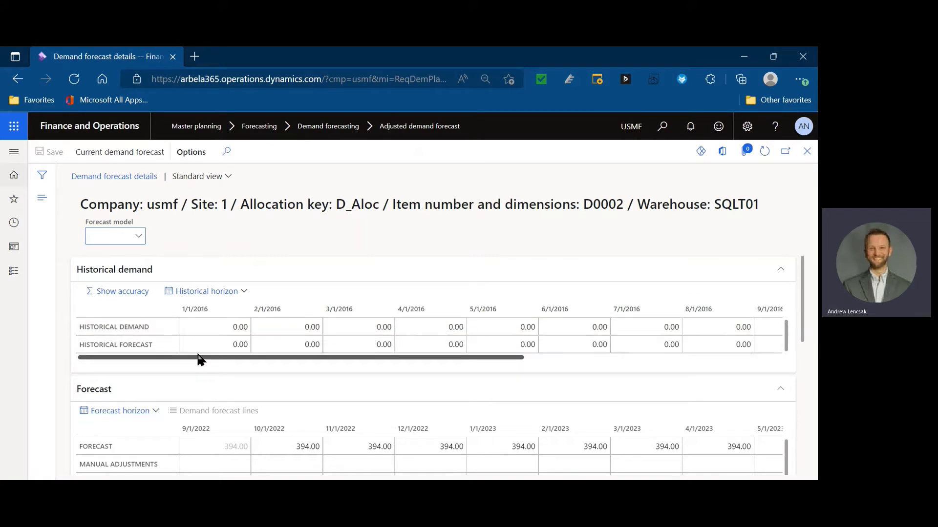
- Review the historical demand totals and expand Model details to show the ARIMA model
left_click(110, 236)
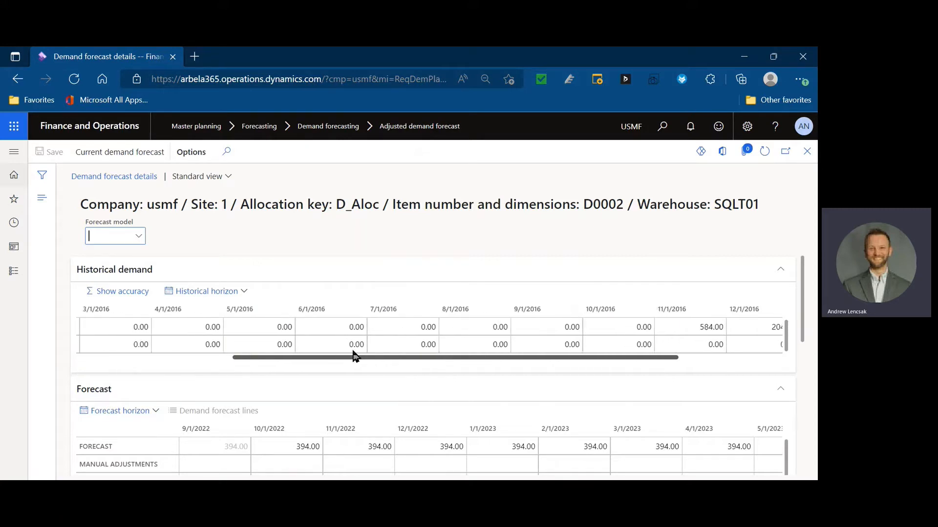
scroll("right", 3)
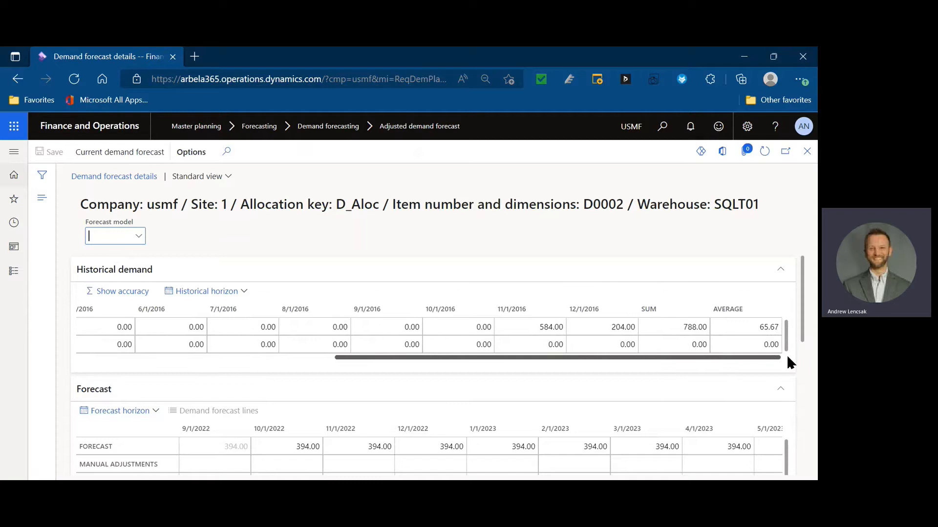
scroll("down", 3)
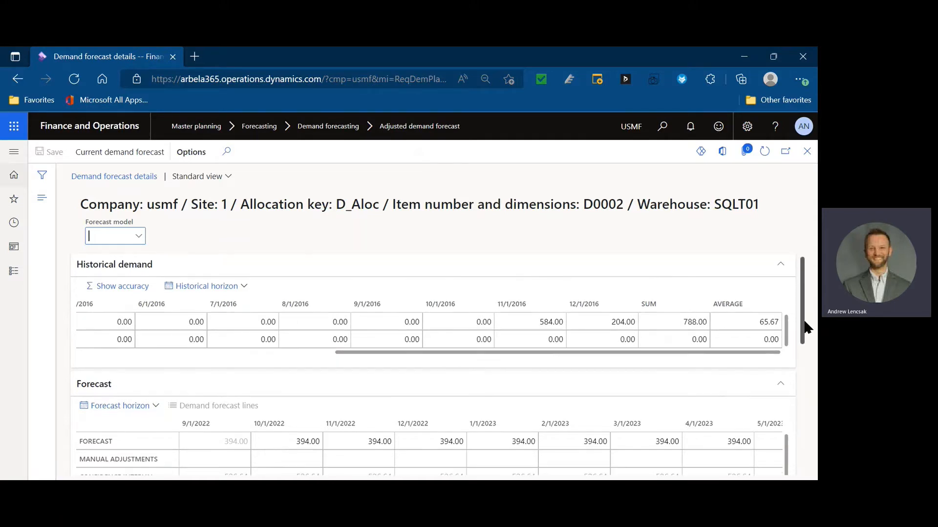
scroll("down", 3)
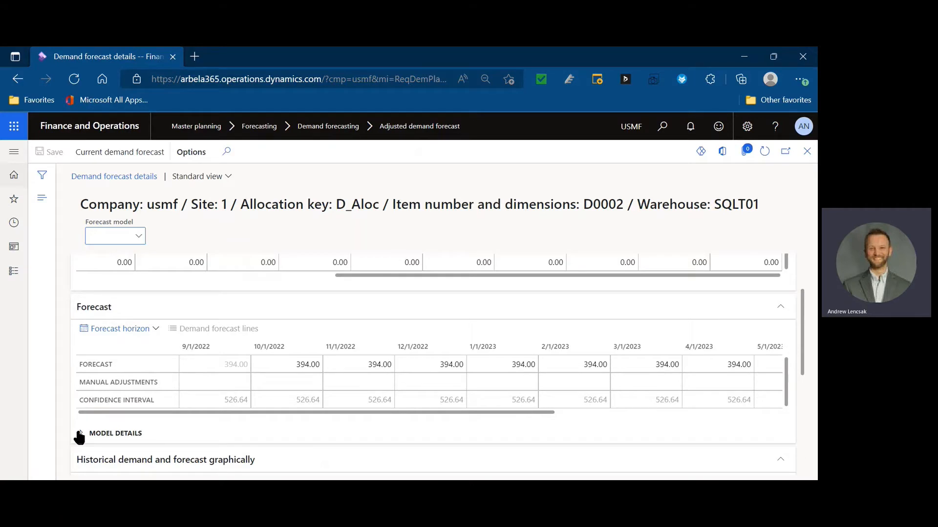
left_click(79, 432)
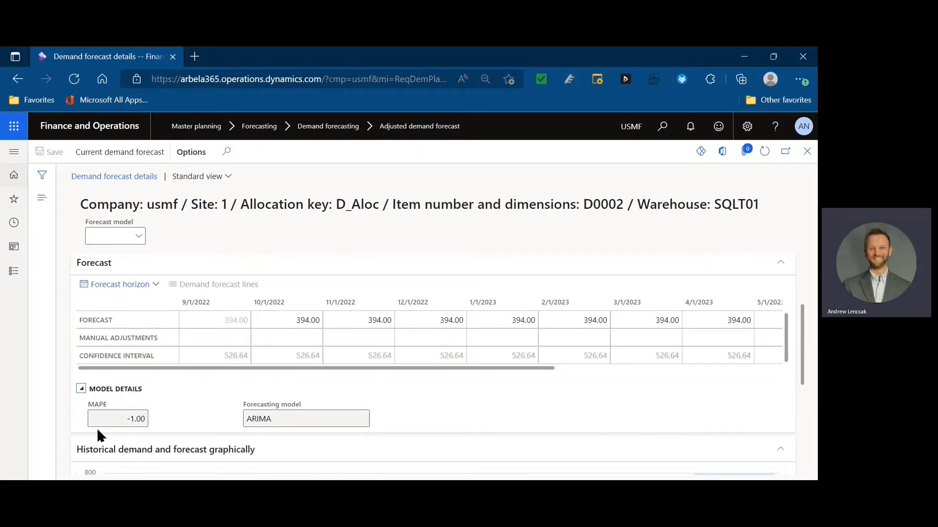
mouse_move(263, 410)
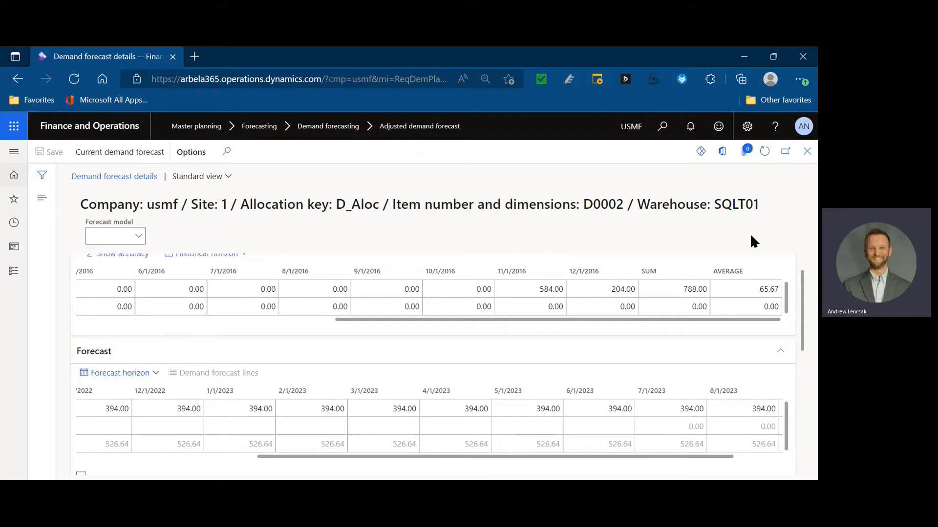
mouse_move(805, 150)
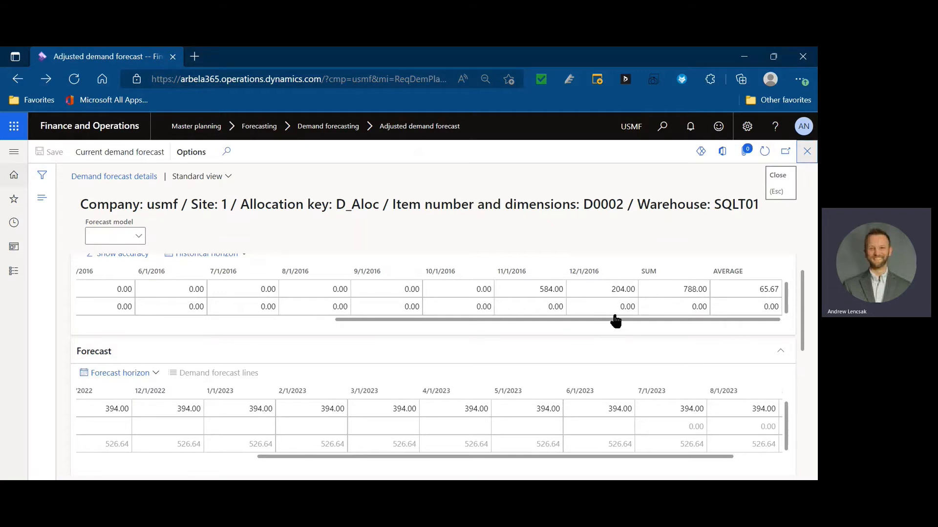
- Switch to the D0005 site 4 details and reveal its ARIMA model with MAPE 6.42
left_click(806, 152)
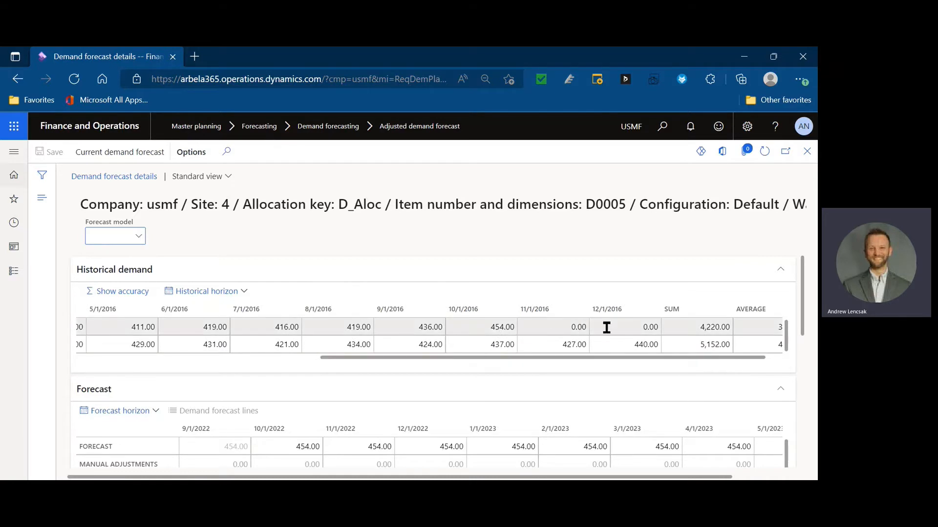
scroll("down", 3)
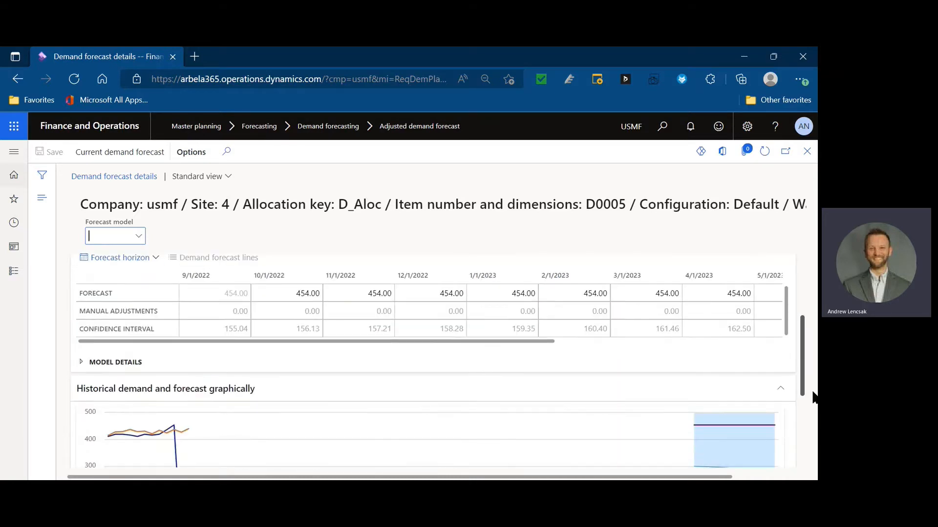
left_click(81, 362)
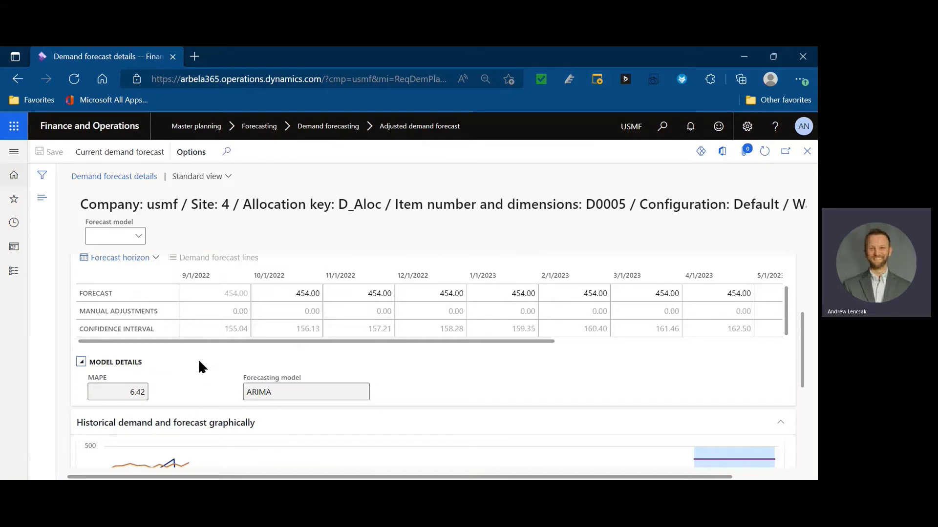
scroll("down", 3)
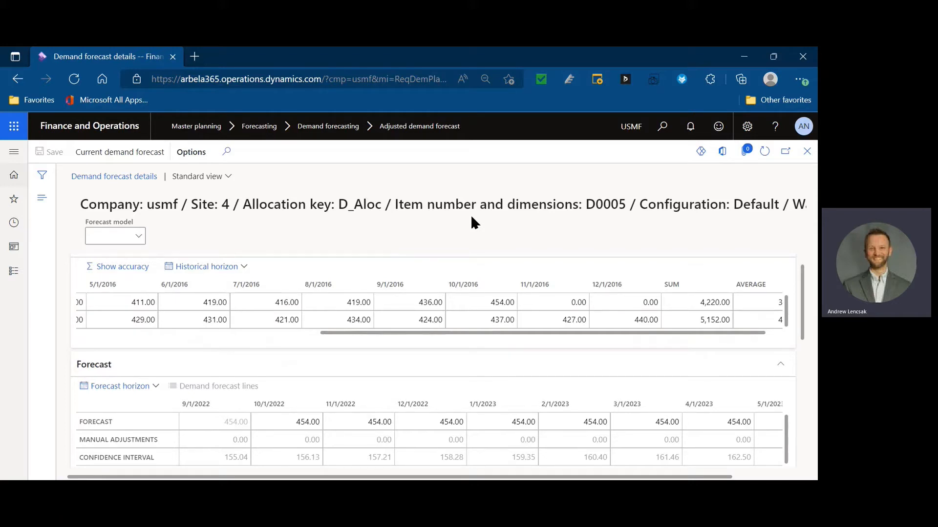
mouse_move(491, 212)
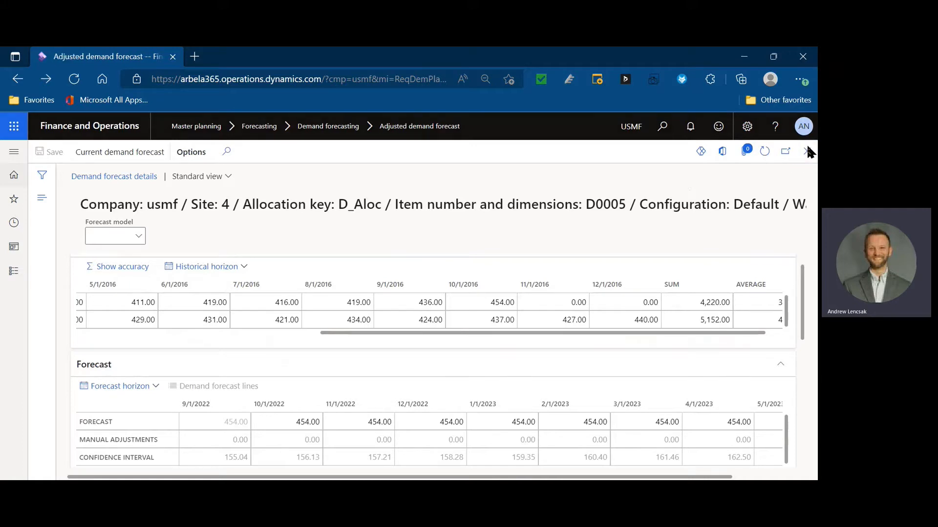
- Return to the adjusted demand forecast grid and show the action pane overflow commands
left_click(806, 151)
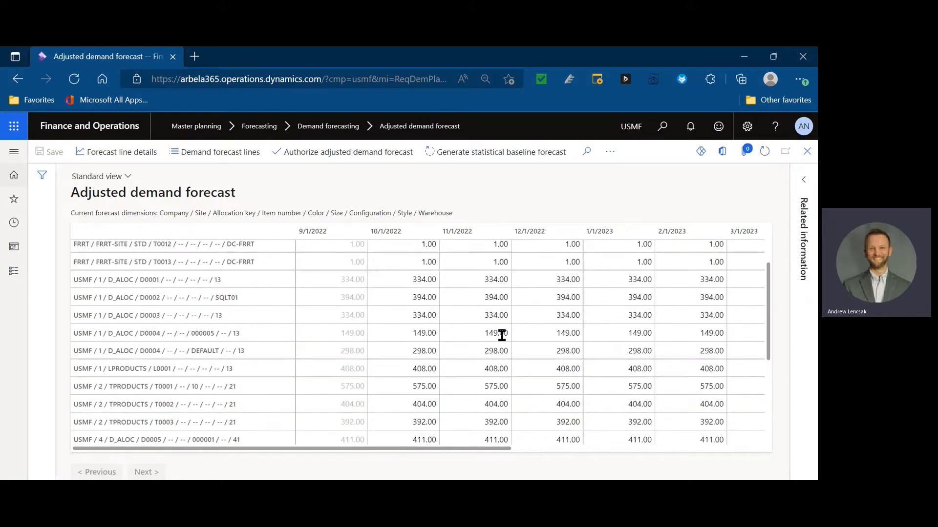
left_click(609, 152)
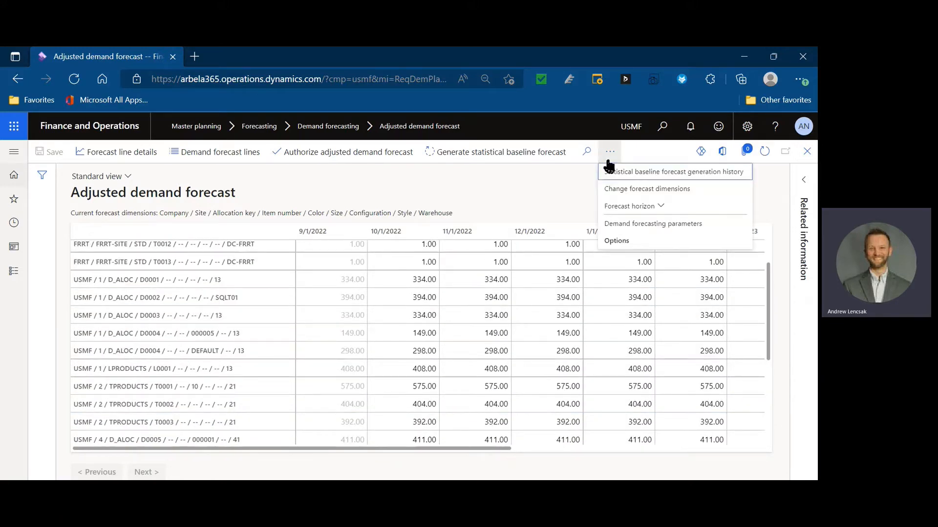
mouse_move(653, 223)
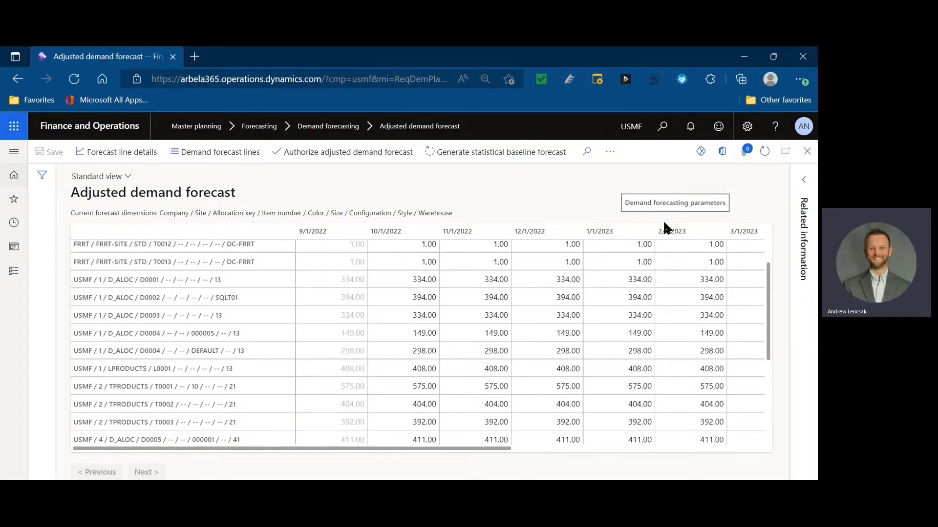
- Navigate via Master planning to the Forecasting algorithm default parameters list (confidence level 95, test set 20)
left_click(674, 202)
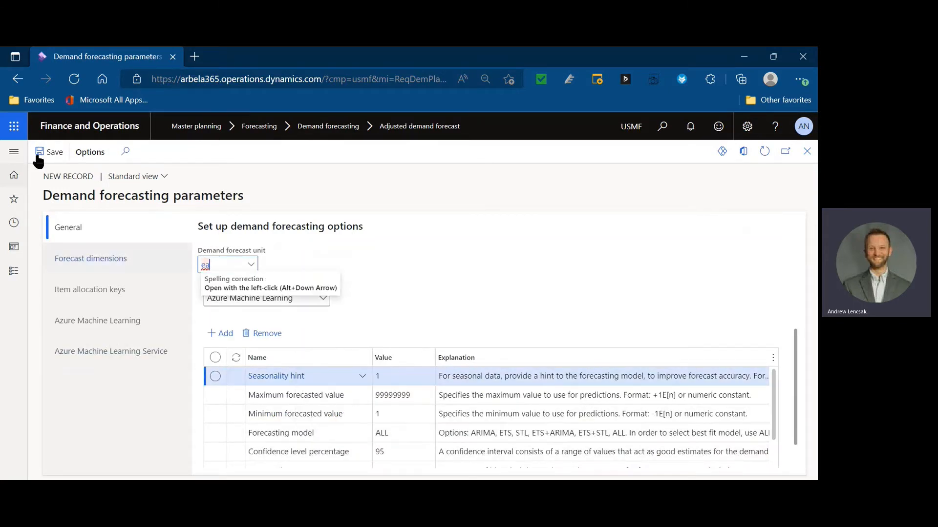
left_click(14, 151)
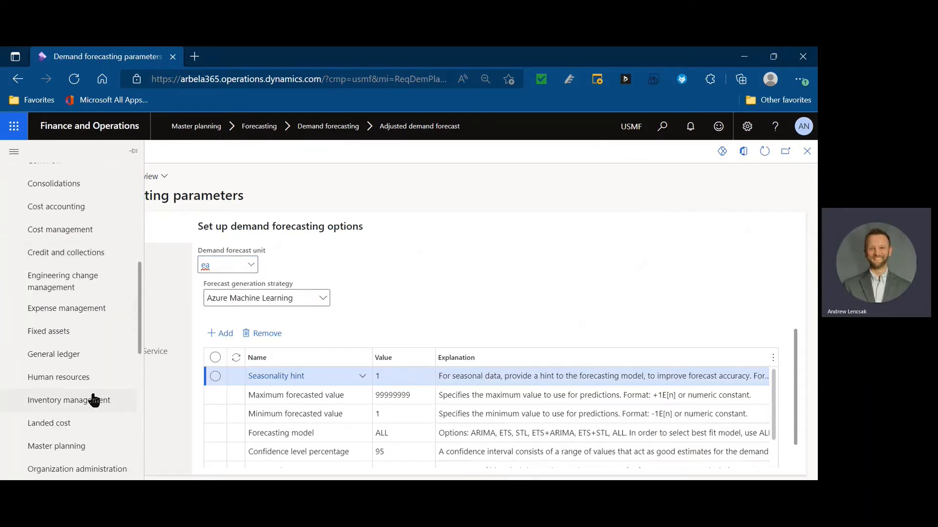
left_click(57, 447)
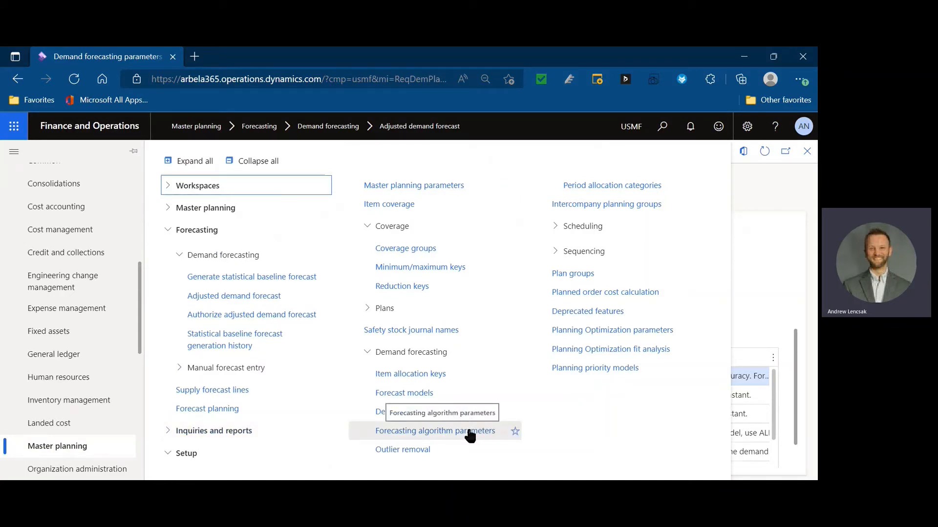
left_click(435, 431)
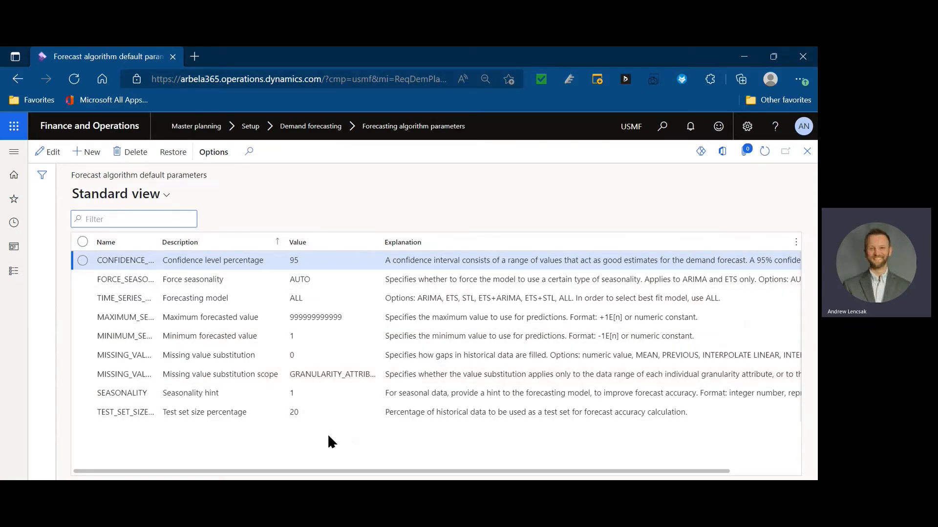
- Select the confidence level parameter and go back to Demand forecasting parameters
left_click(82, 260)
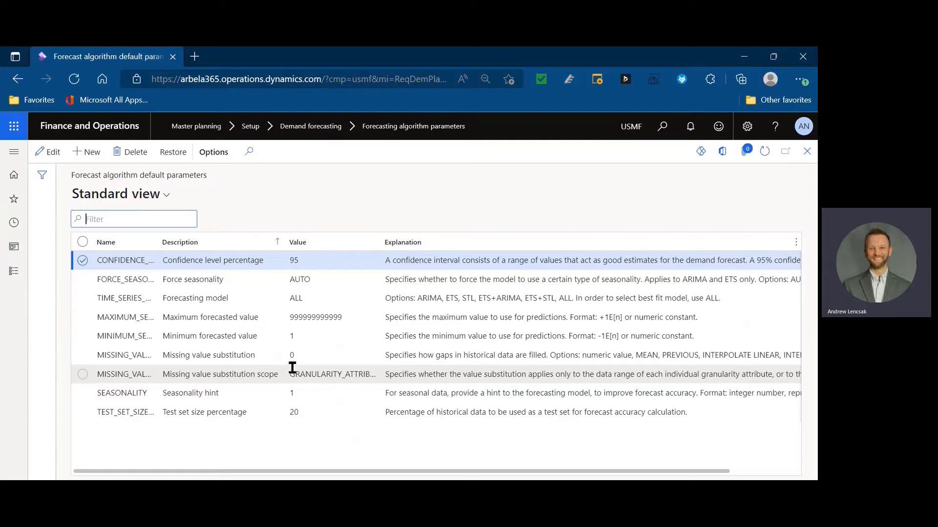
mouse_move(14, 151)
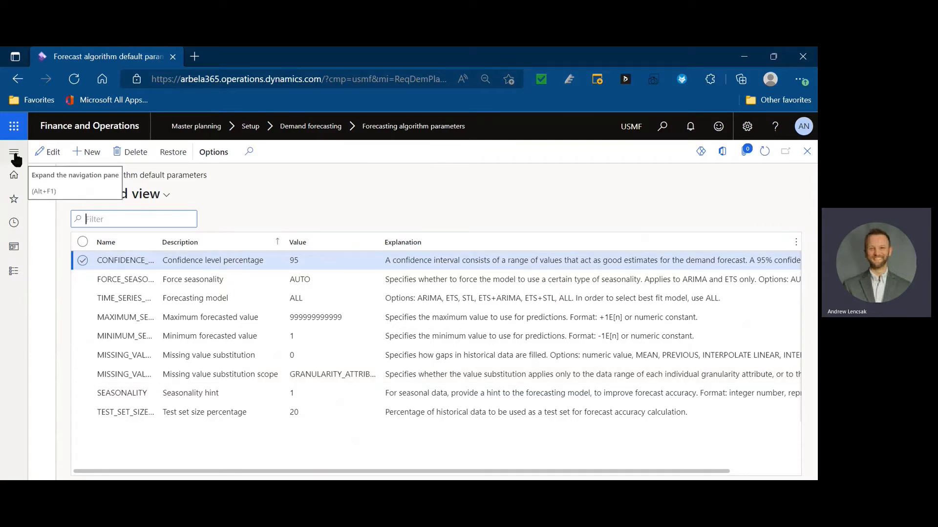
left_click(13, 152)
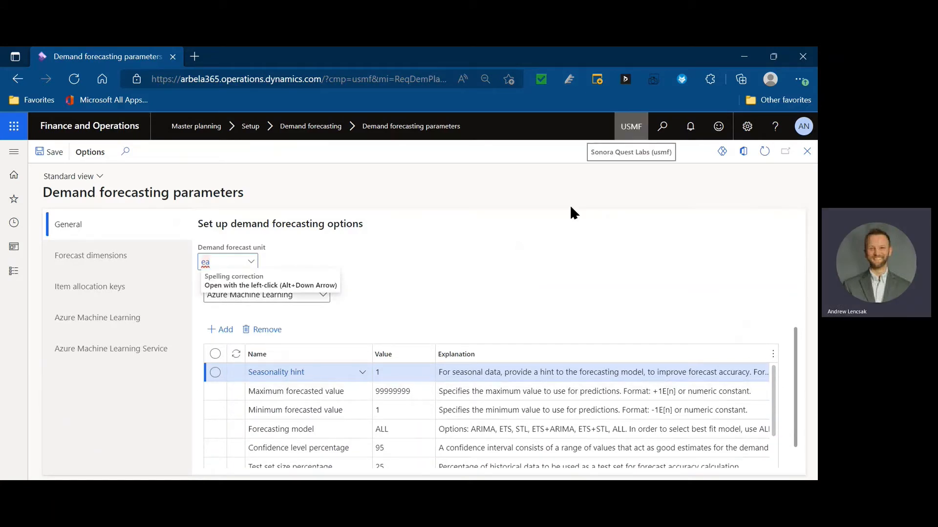
mouse_move(425, 400)
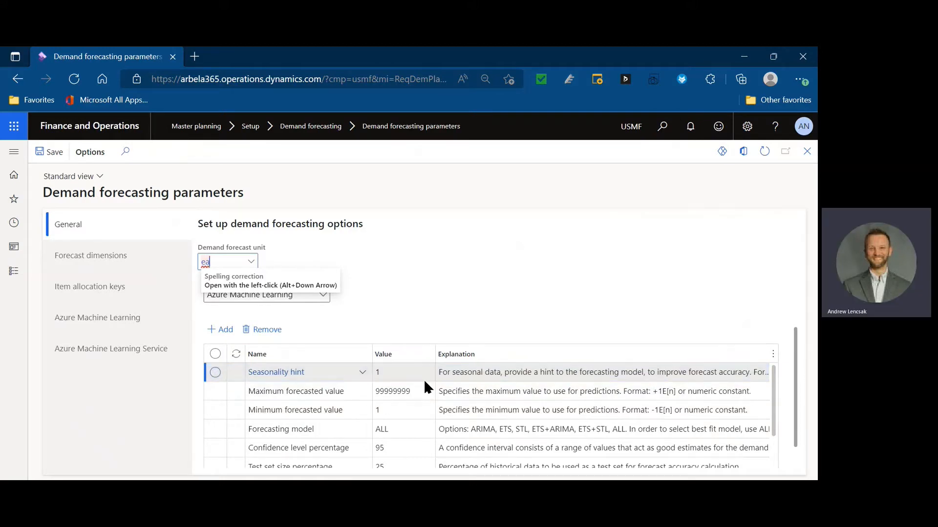
- Change the Seasonality hint value from 1 to 4 on the General tab
left_click(403, 372)
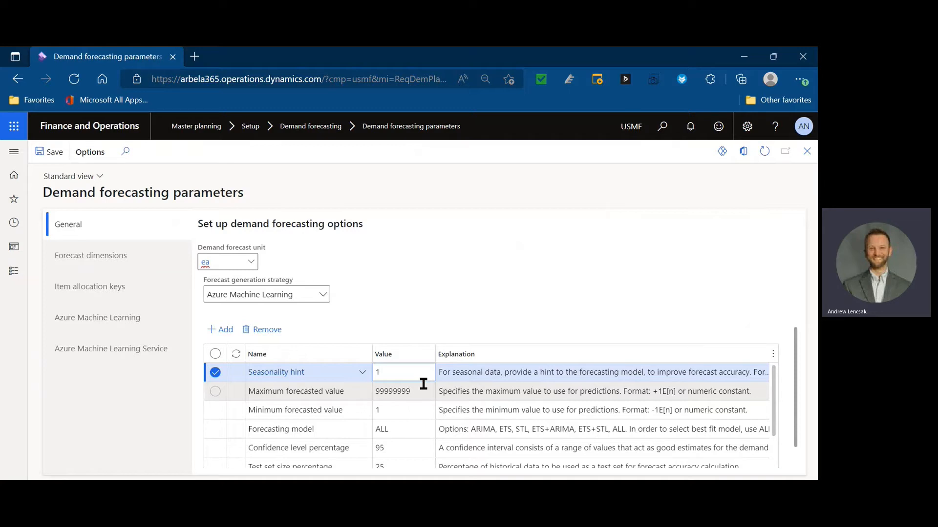
left_click(403, 371)
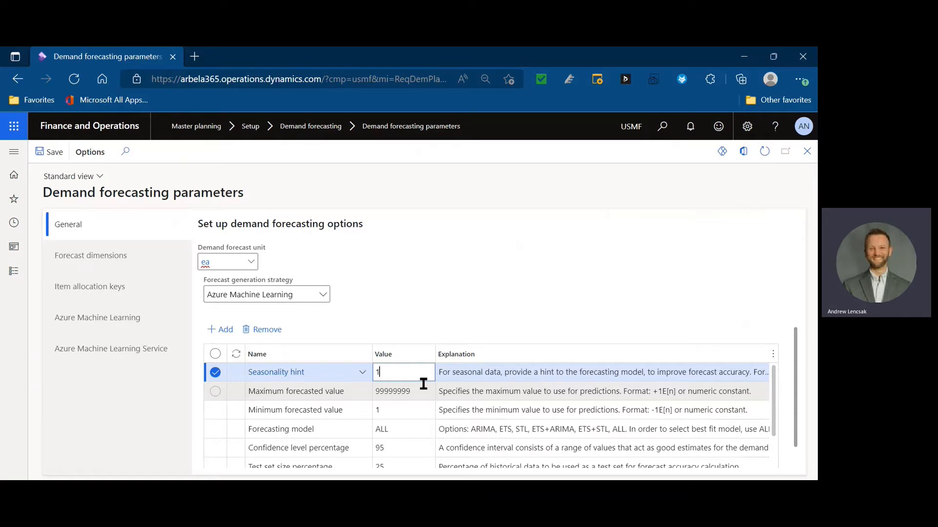
type("2, 3, 1")
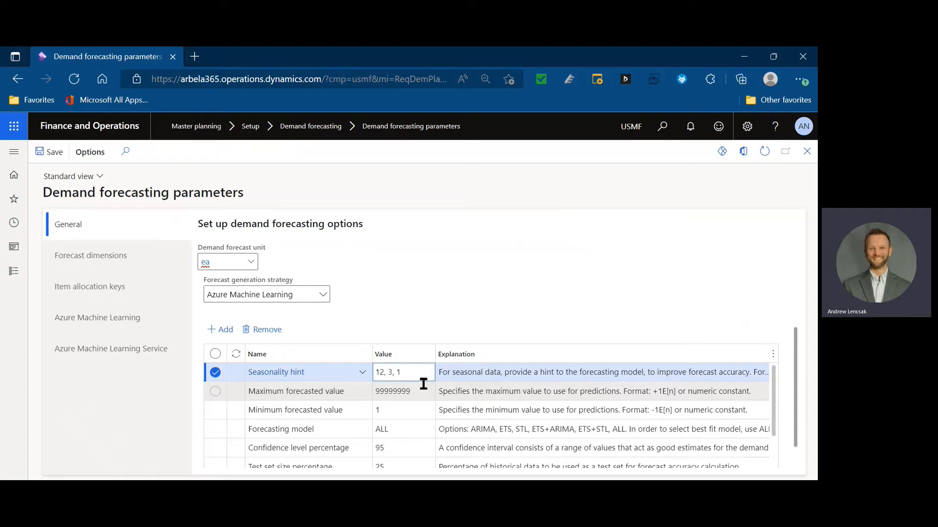
left_click(404, 372)
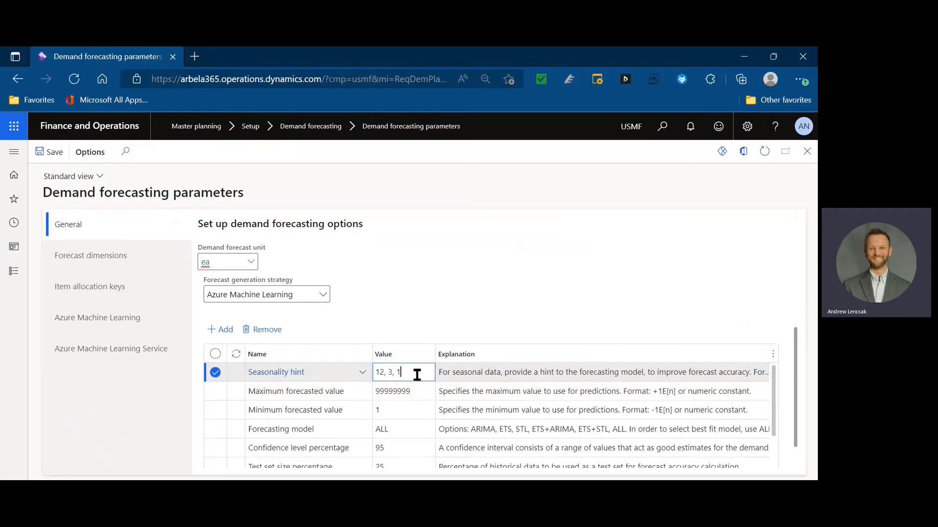
type("4")
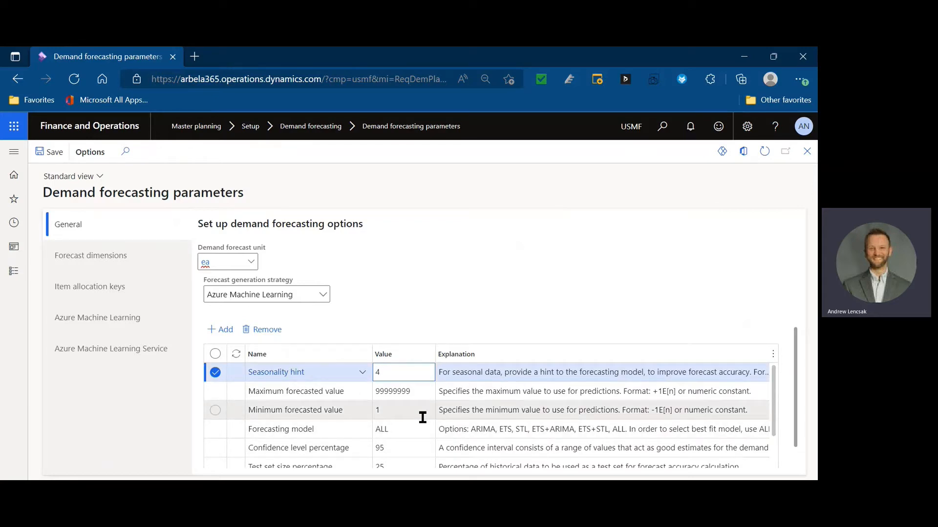
left_click(404, 371)
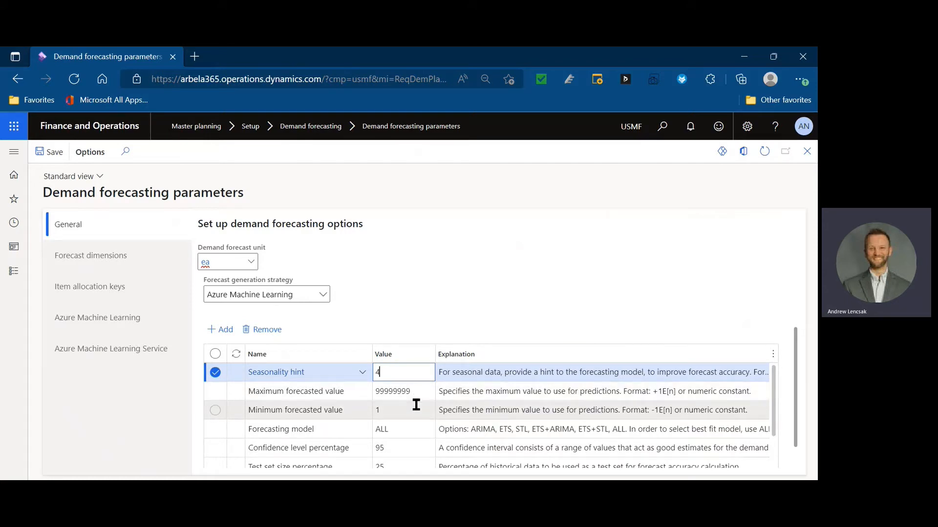
mouse_move(349, 411)
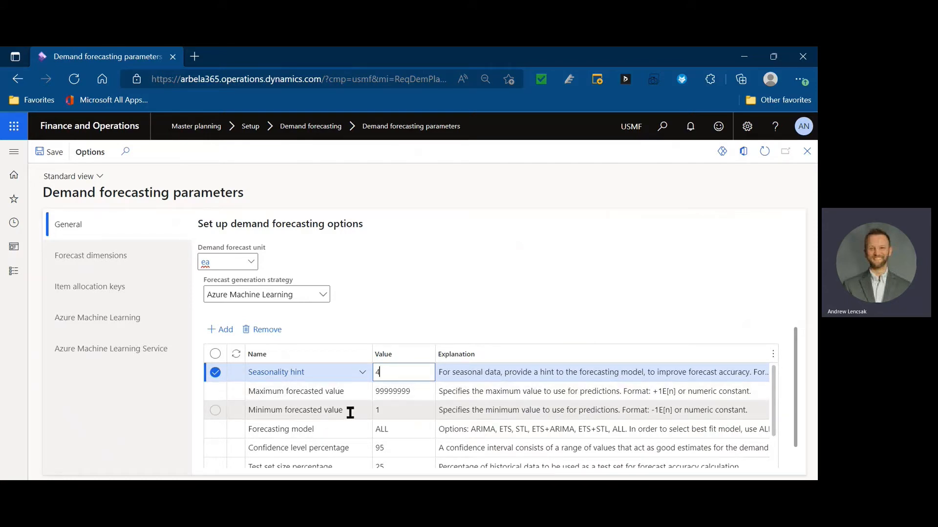
mouse_move(399, 406)
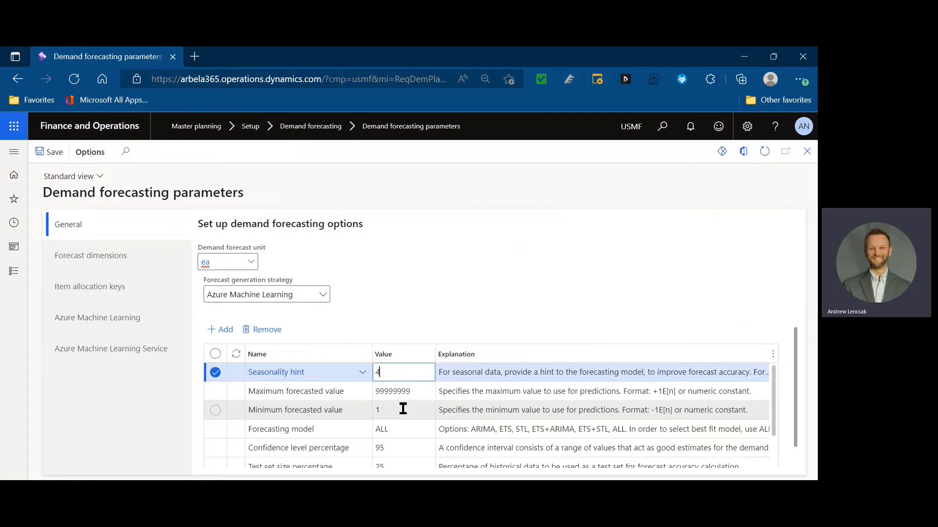
mouse_move(406, 390)
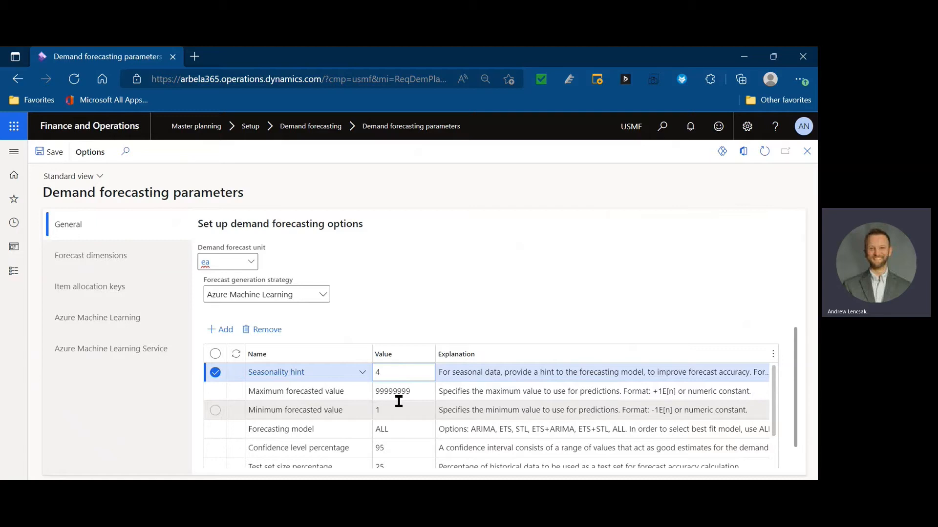
- Set the Minimum forecasted value parameter to 100
left_click(403, 372)
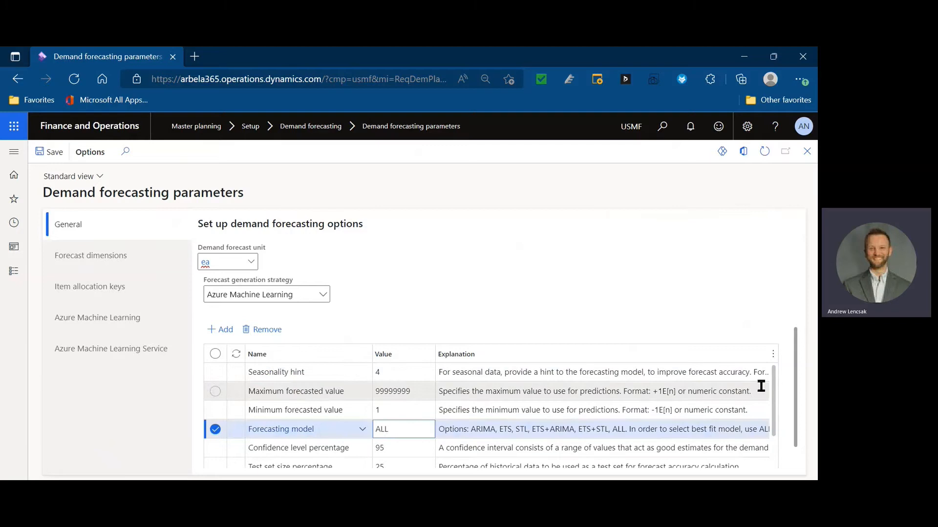
scroll("down", 3)
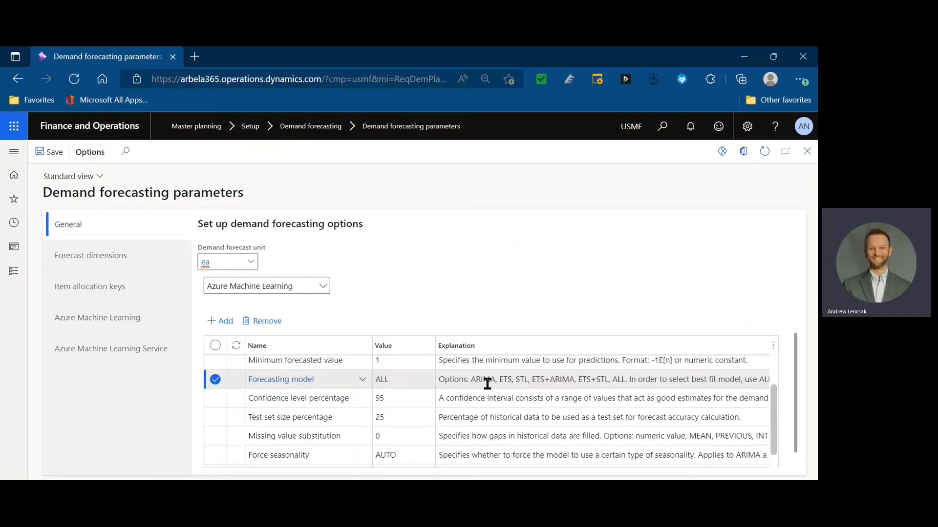
left_click(403, 435)
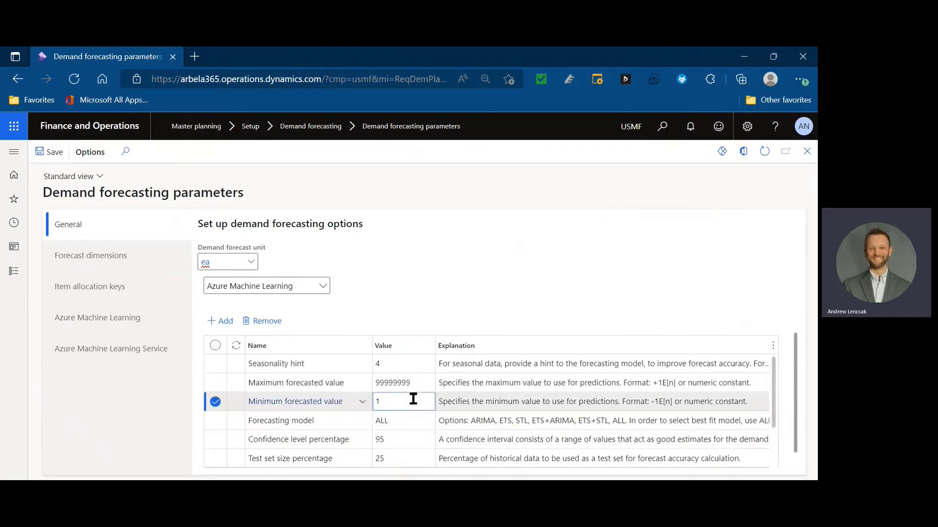
type("100")
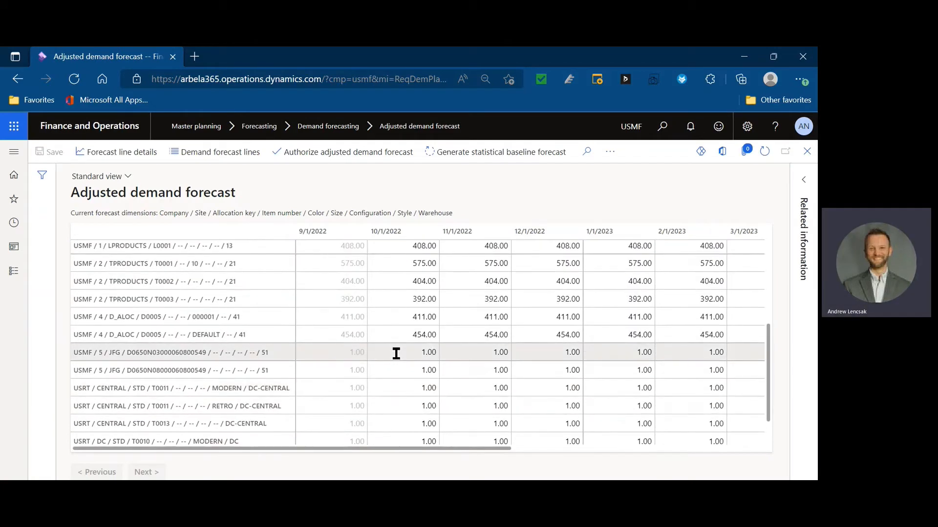
- Start Generate statistical baseline forecast from the Adjusted demand forecast page
scroll("up", 3)
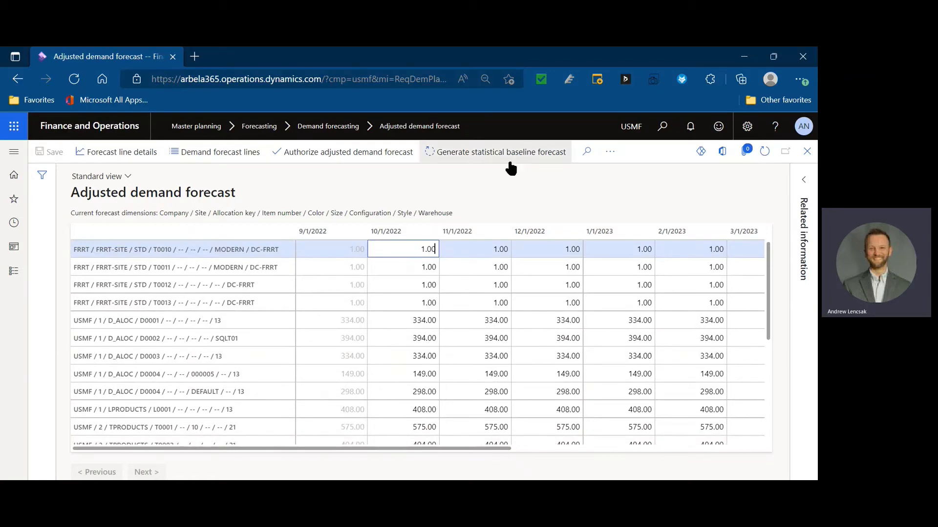
left_click(500, 151)
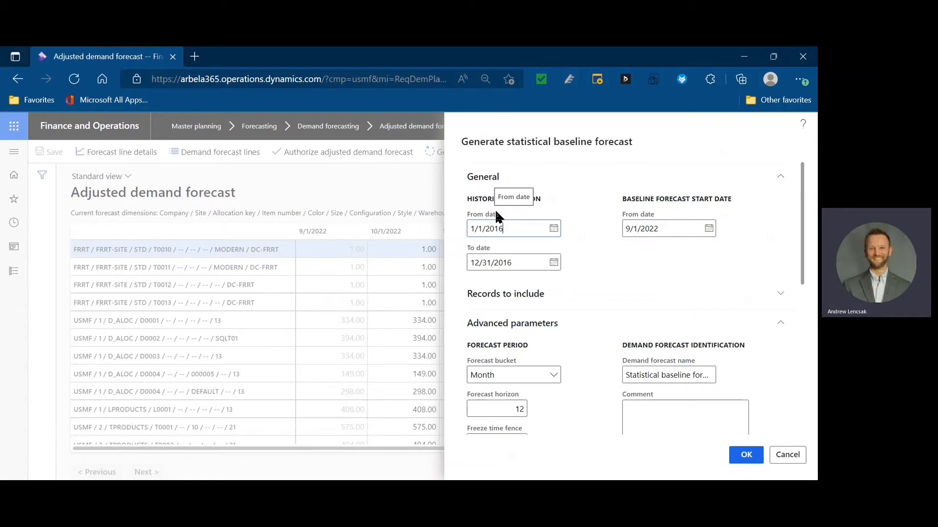
mouse_move(589, 203)
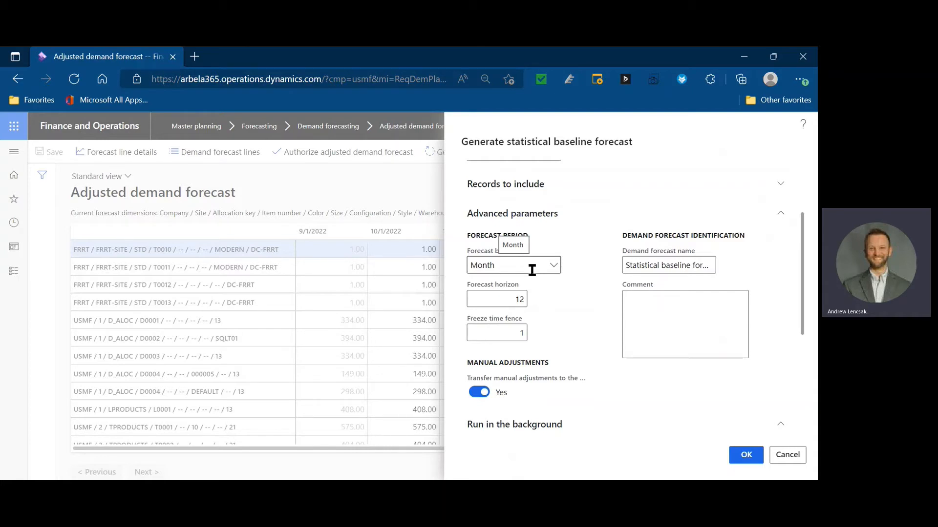
mouse_move(569, 287)
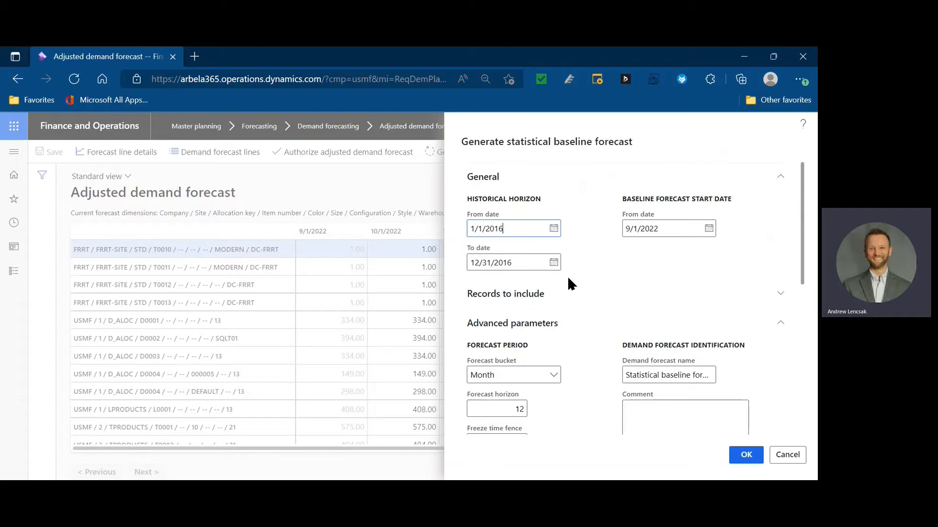
mouse_move(525, 258)
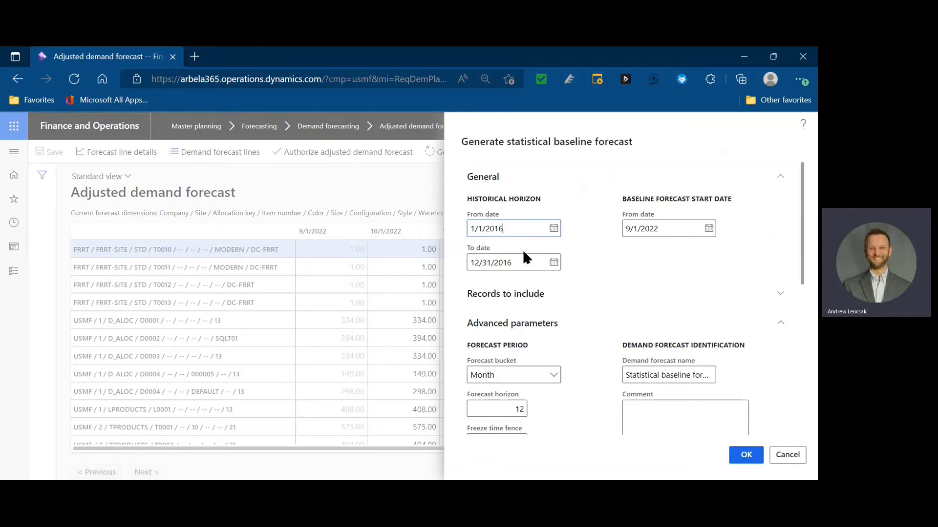
- Set the historical To date to 6/1/2016, dismiss the invalid-date warning and run the generation
left_click(490, 262)
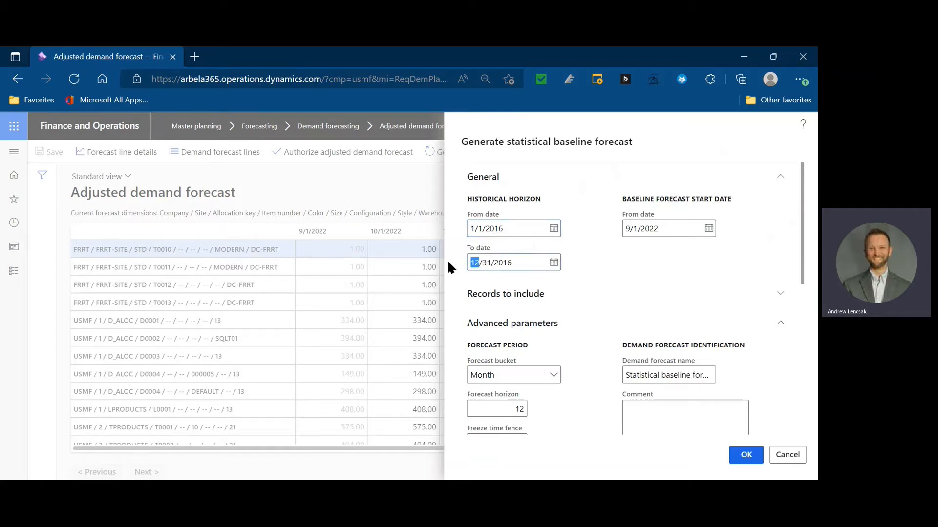
type("6")
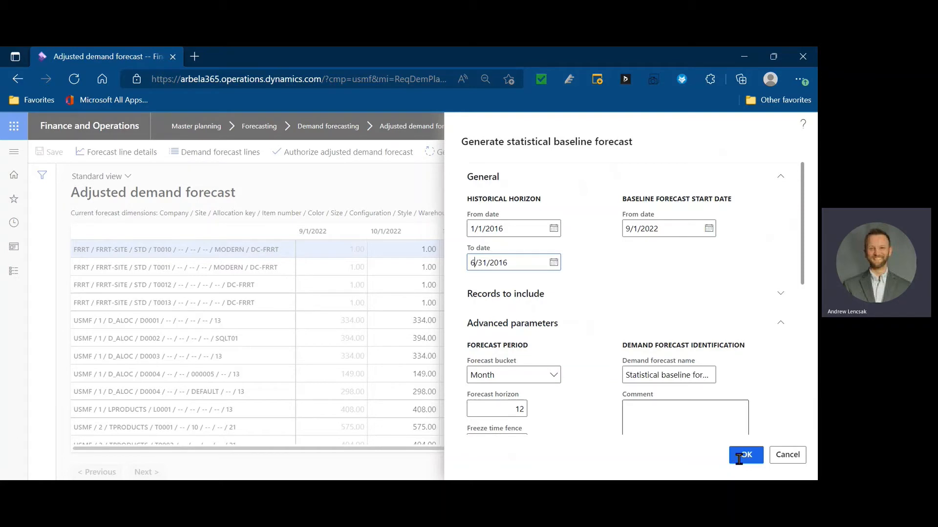
mouse_move(745, 455)
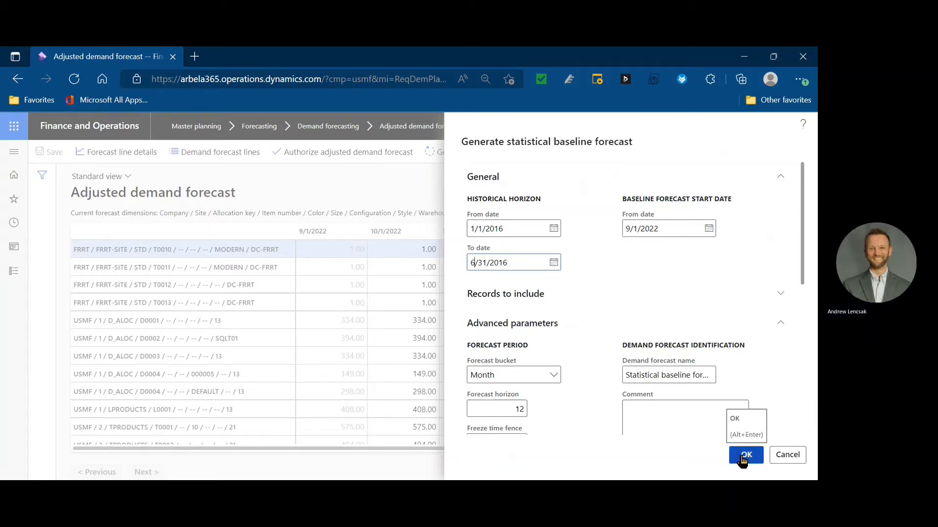
left_click(745, 454)
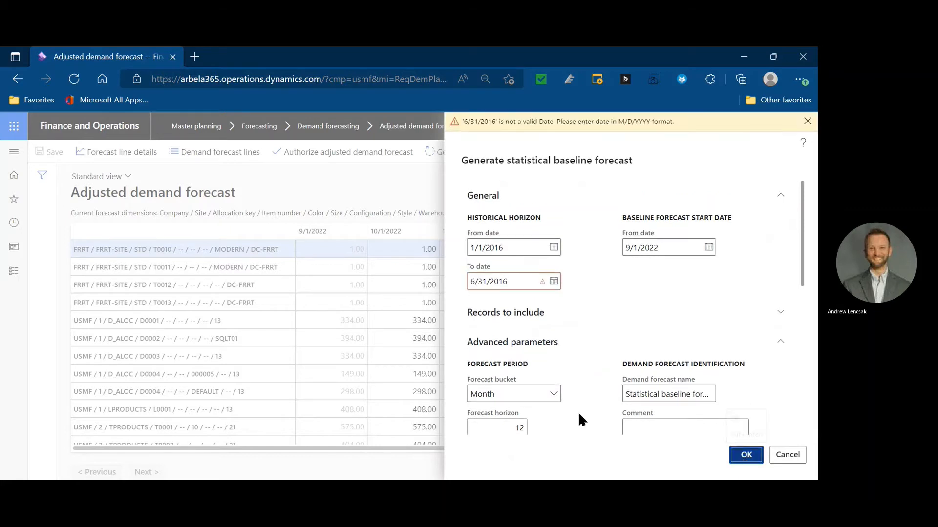
left_click(505, 282)
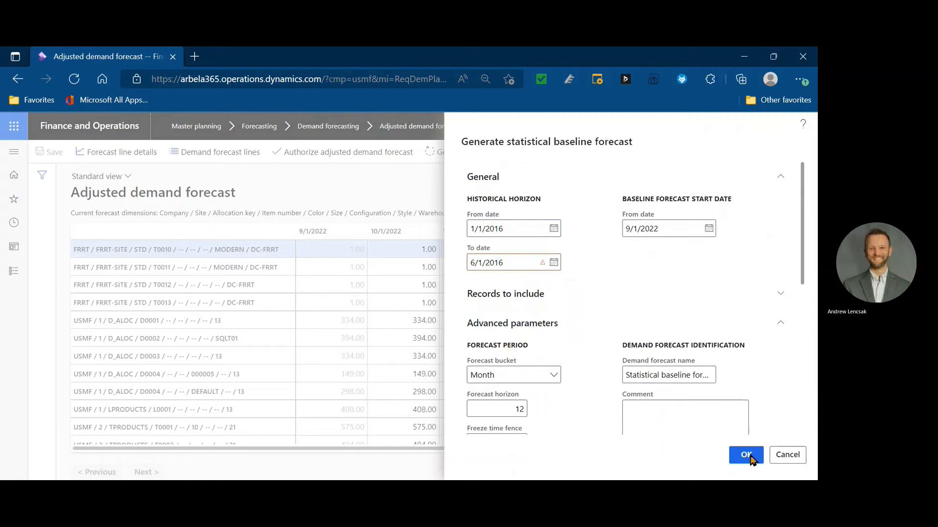
left_click(746, 455)
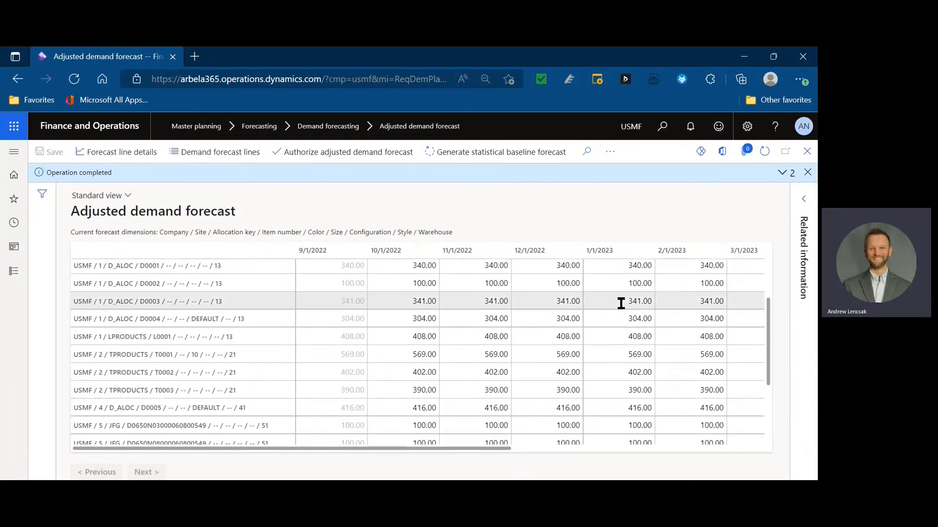
- Review the regenerated quantities (340, 100) and reopen the baseline forecast generation dialog
scroll("down", 3)
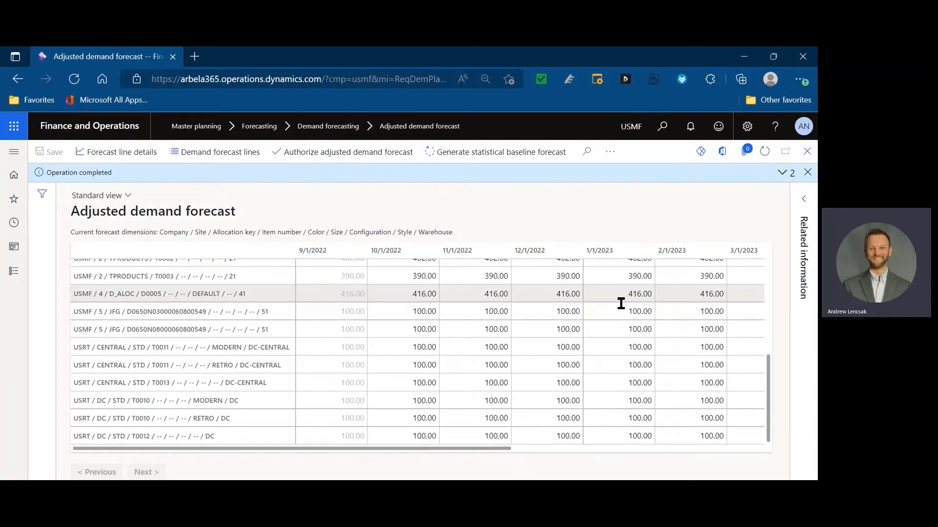
scroll("up", 3)
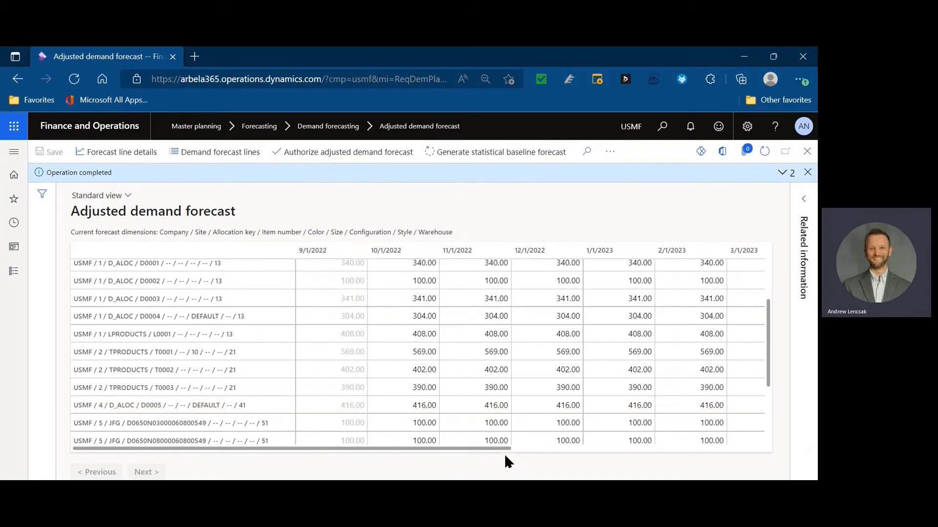
scroll("down", 3)
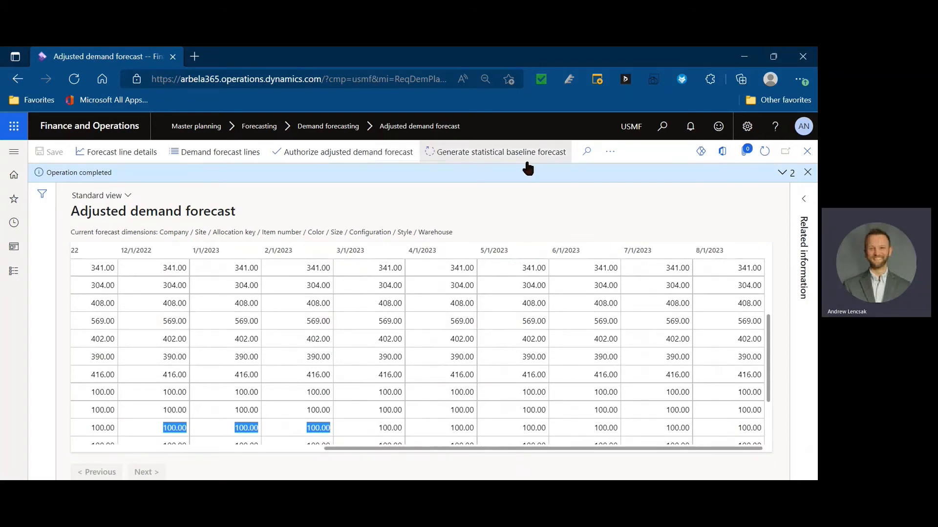
left_click(500, 151)
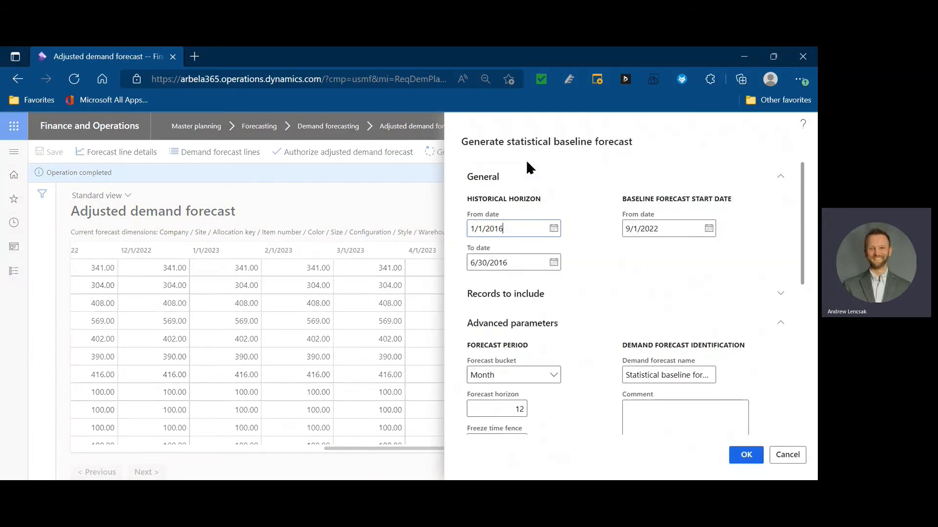
- Set history To date 12/31/2016 and forecast horizon 6 months, then start baseline generation
left_click(508, 262)
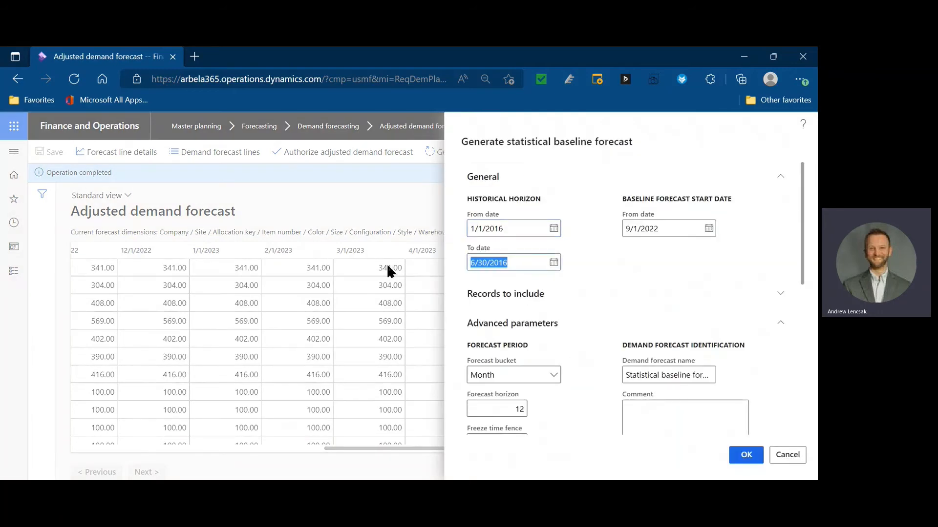
type("12/31/20")
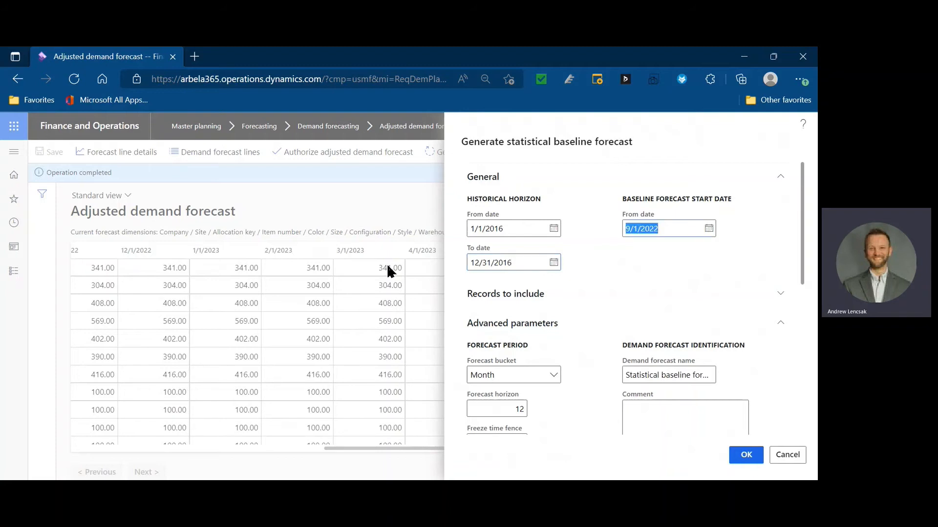
scroll("down", 3)
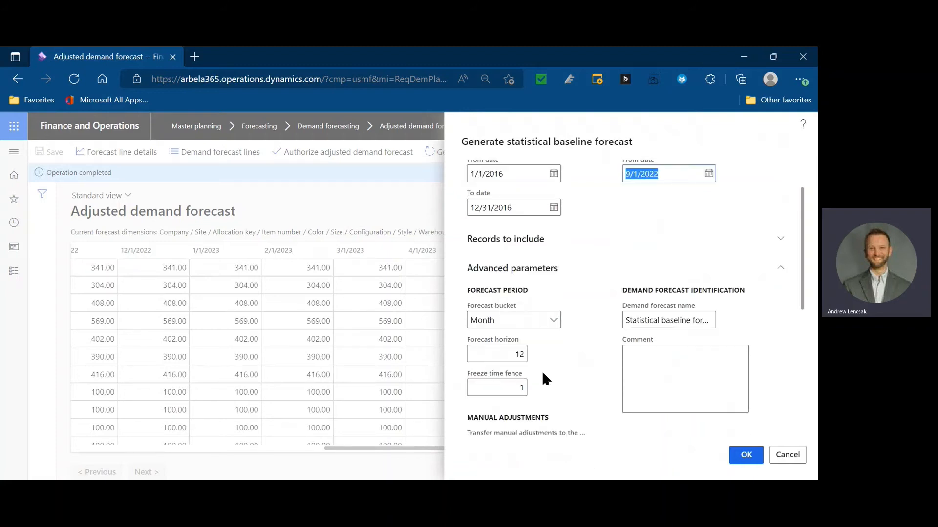
left_click(496, 353)
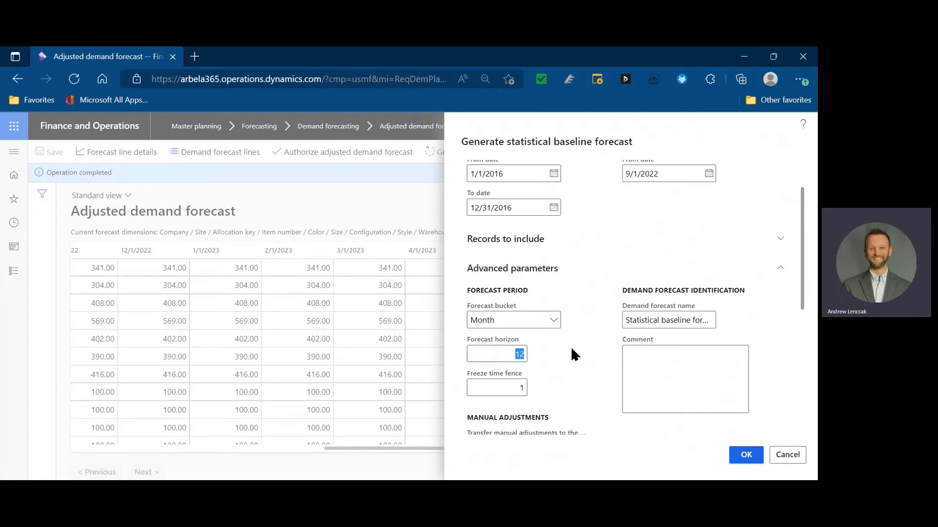
type("6")
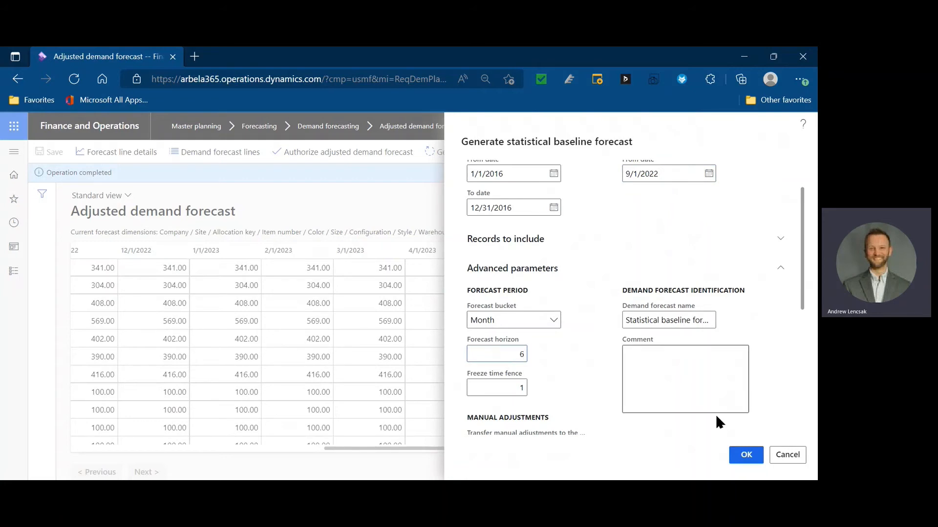
left_click(496, 354)
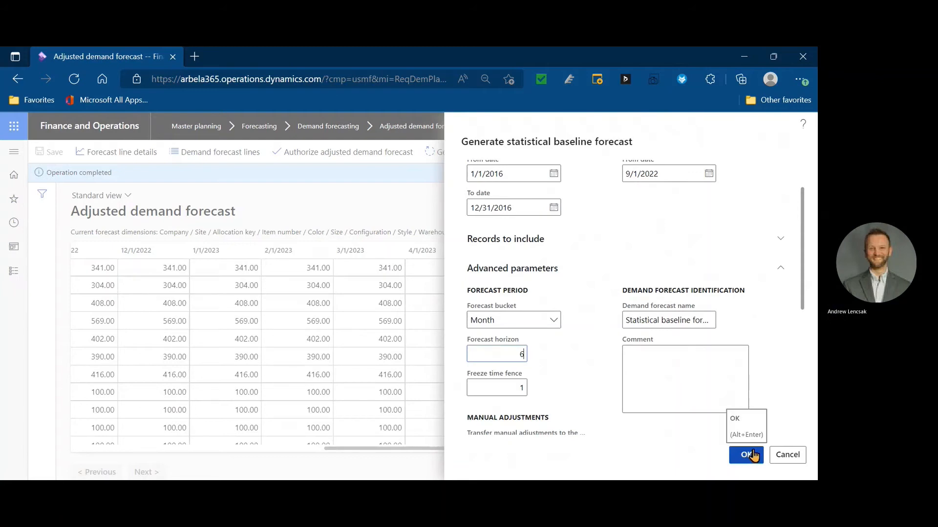
left_click(744, 454)
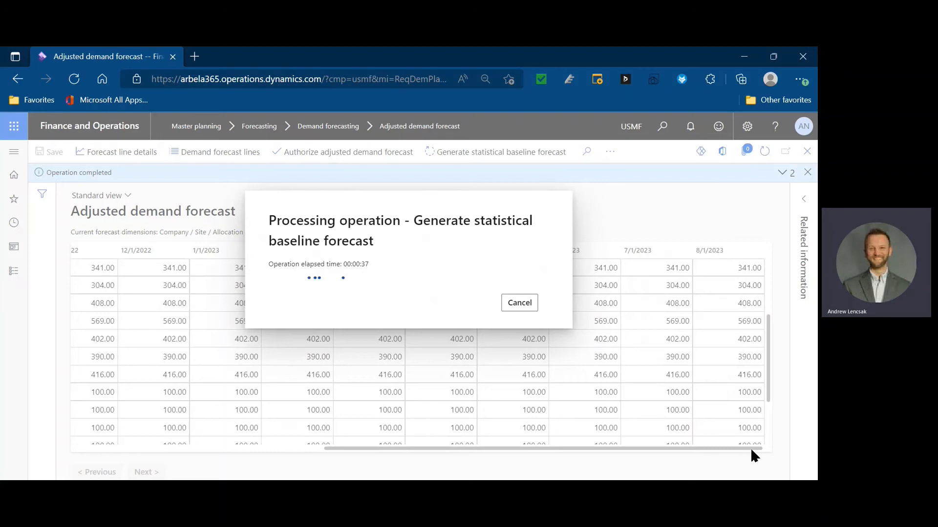
mouse_move(245, 410)
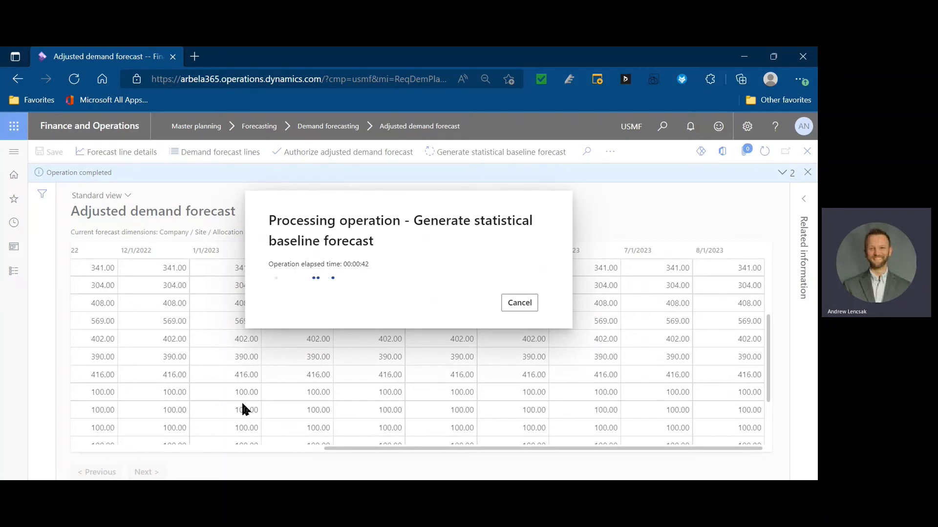
mouse_move(235, 406)
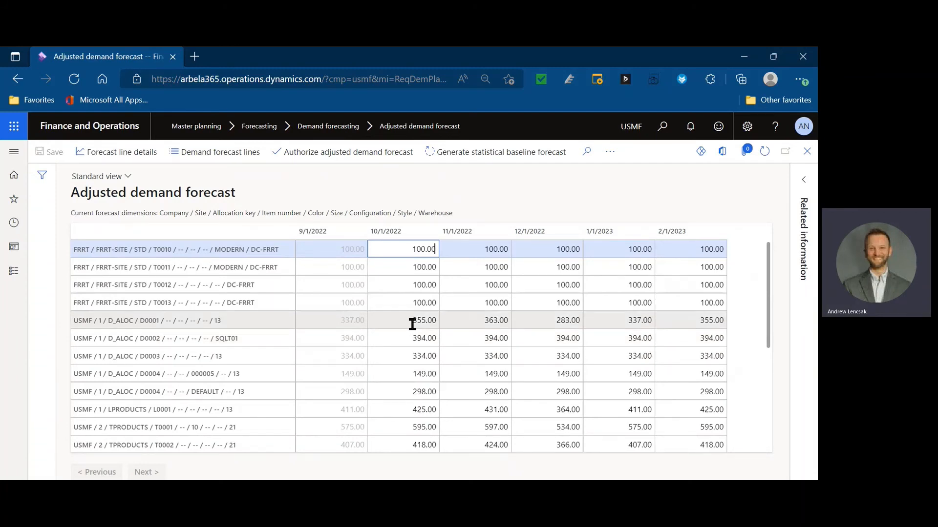
left_click(402, 320)
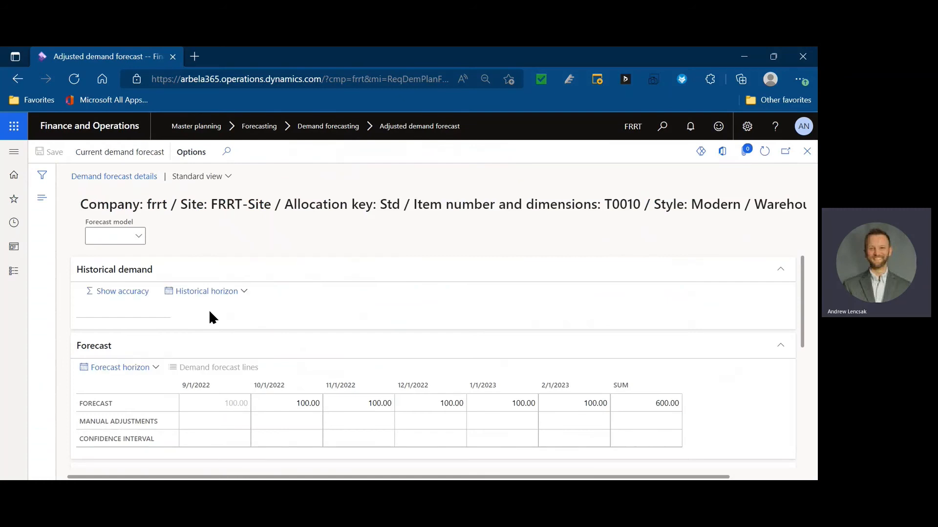
left_click(111, 235)
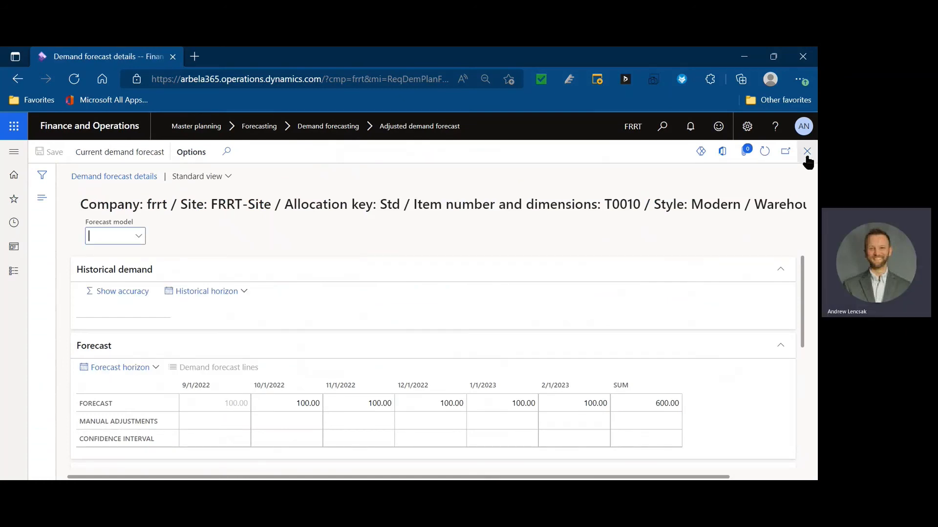
left_click(807, 151)
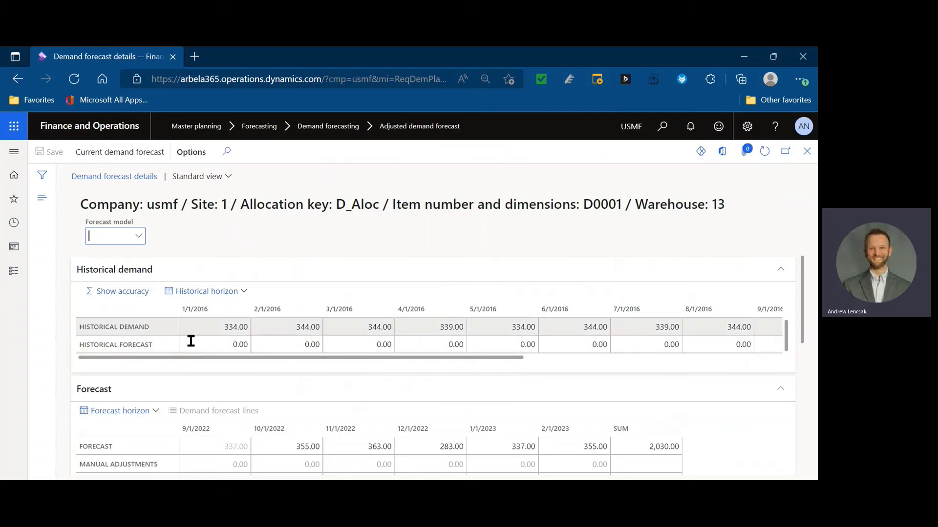
left_click(117, 291)
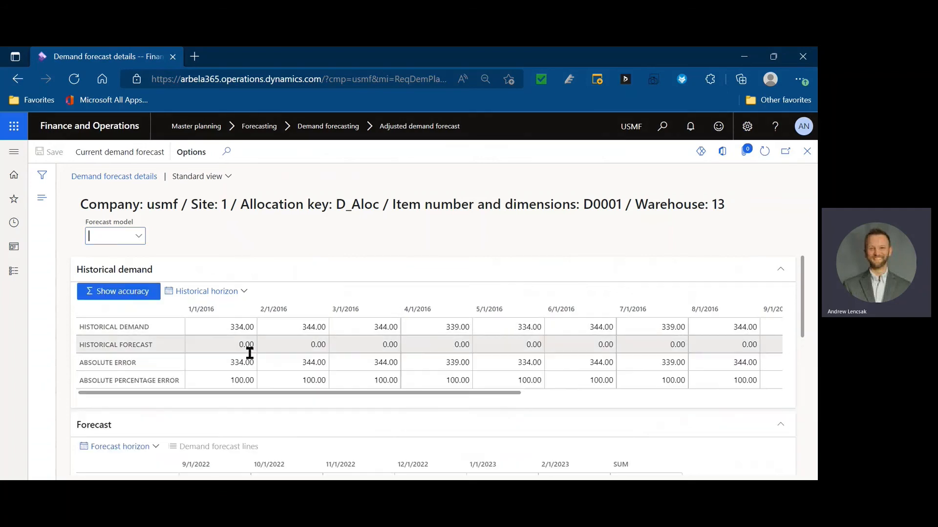
scroll("right", 3)
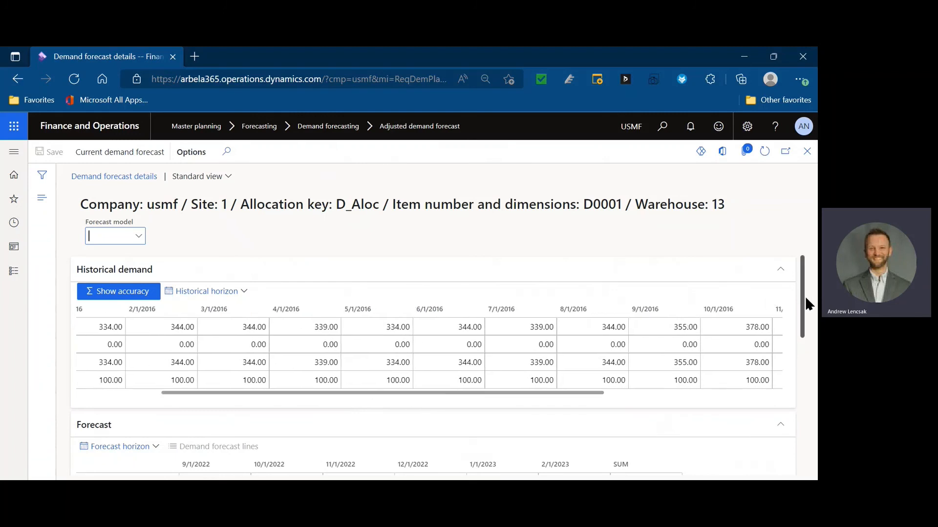
scroll("down", 3)
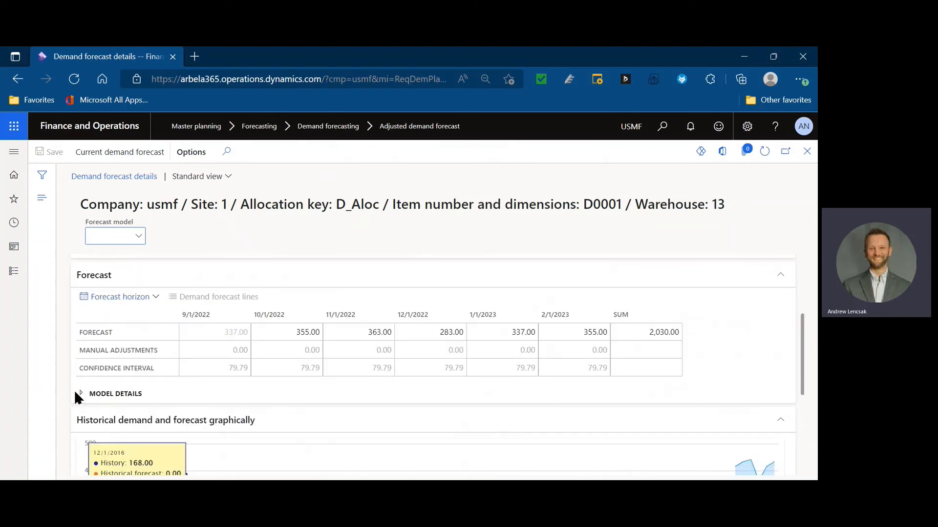
left_click(80, 394)
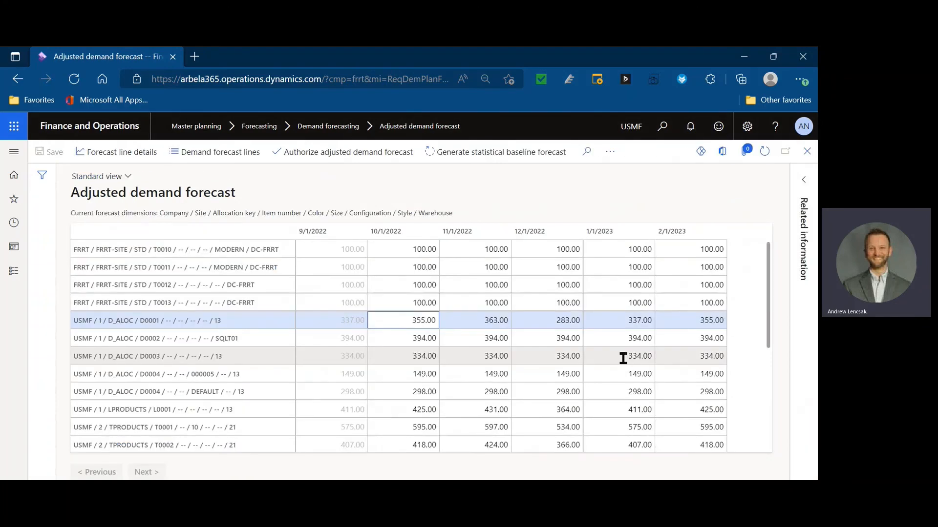
mouse_move(584, 355)
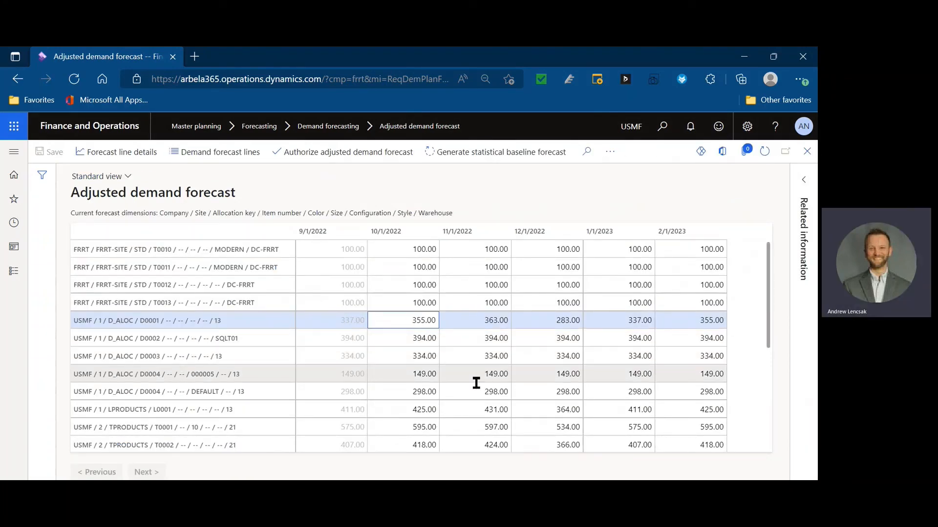
scroll("down", 3)
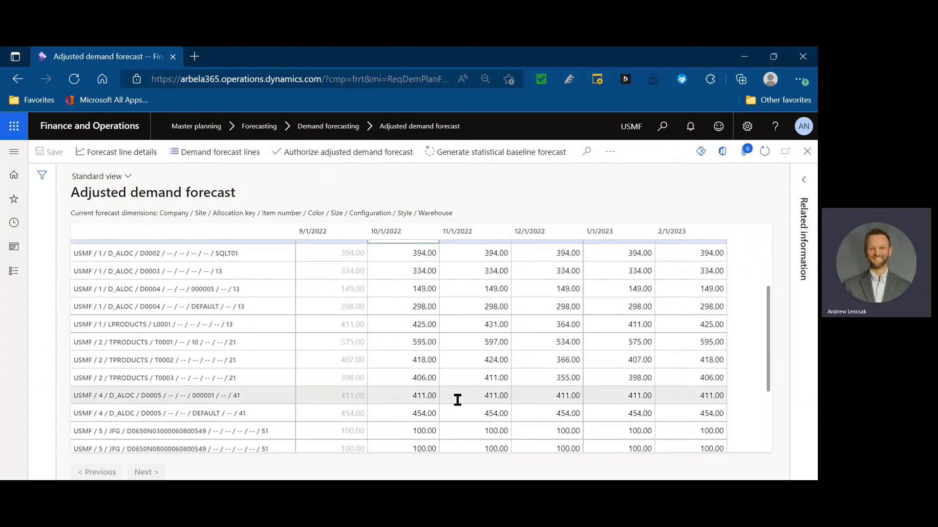
left_click(495, 413)
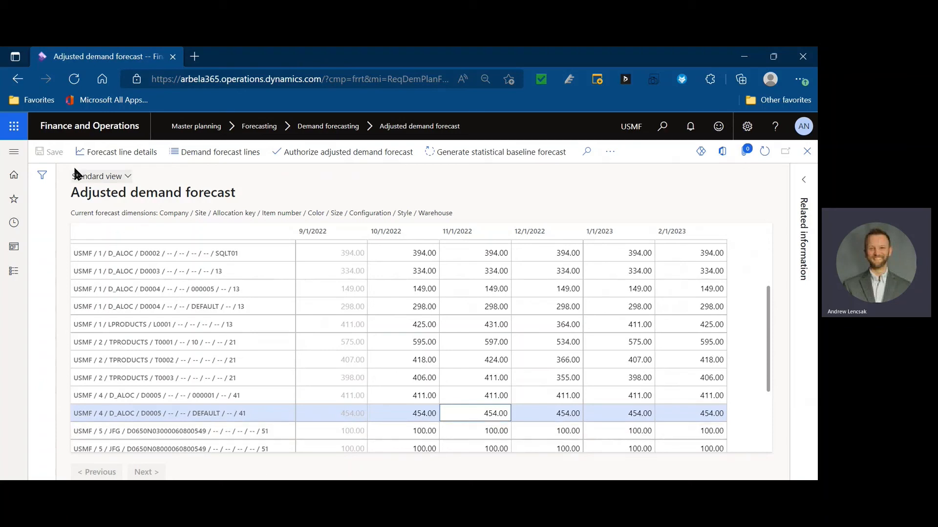
left_click(347, 151)
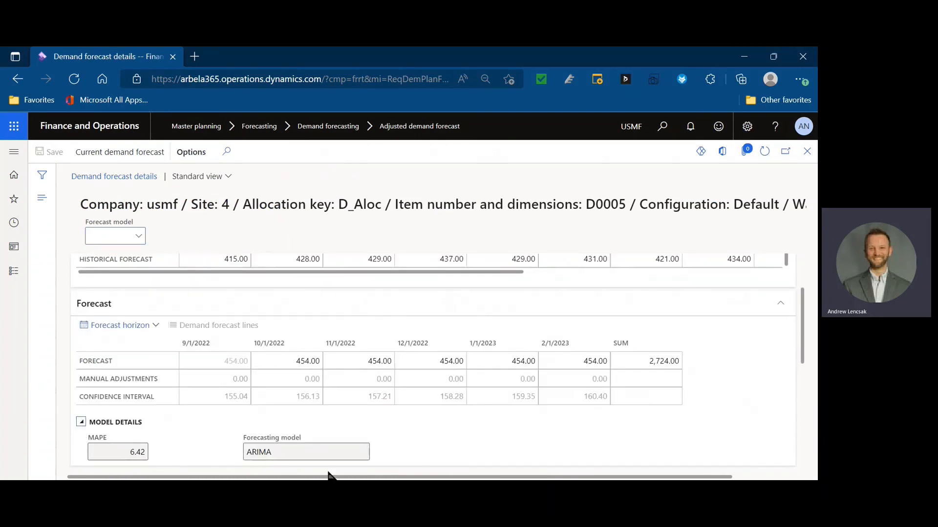
mouse_move(684, 241)
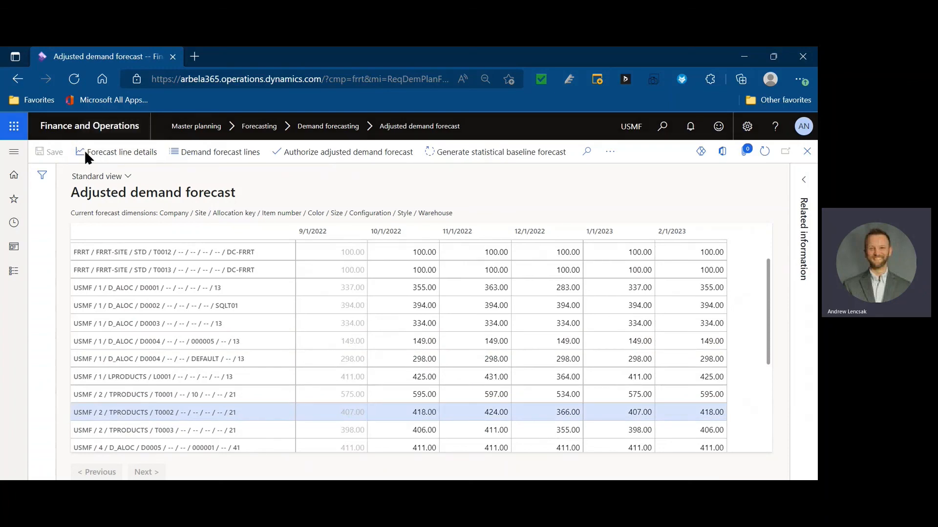
left_click(122, 151)
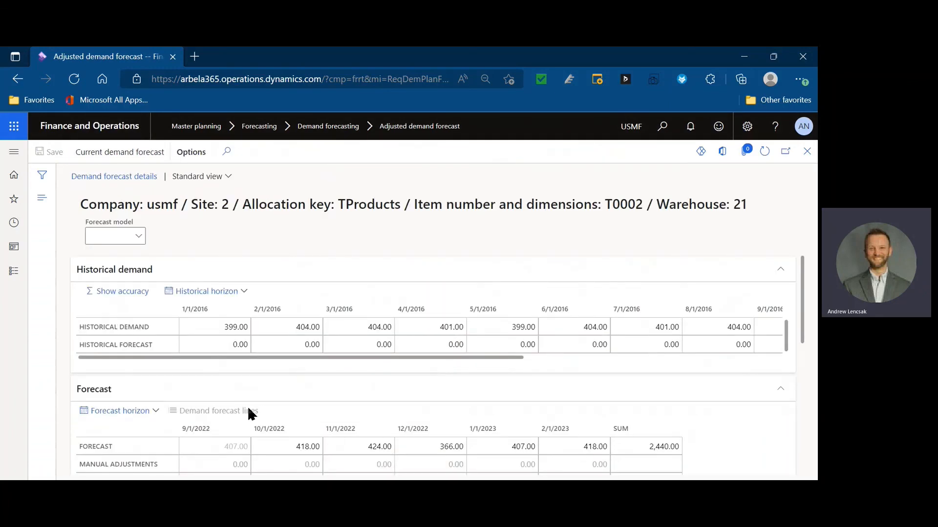
scroll("down", 3)
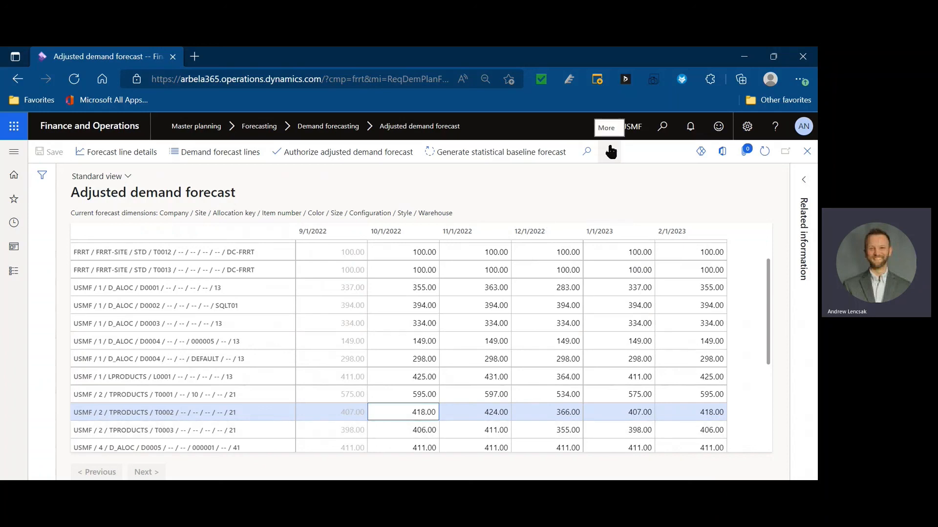
- Reach Demand forecasting parameters from the More menu and show Item allocation keys
left_click(606, 151)
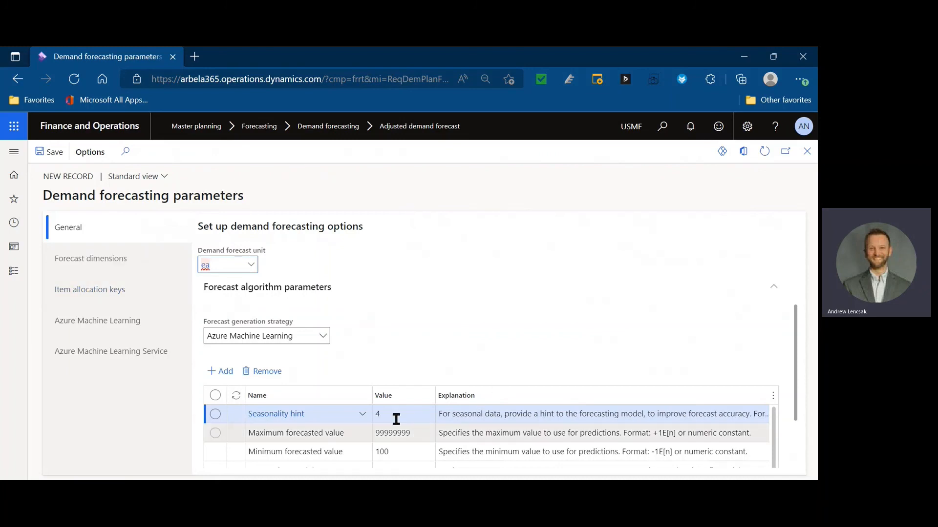
left_click(89, 289)
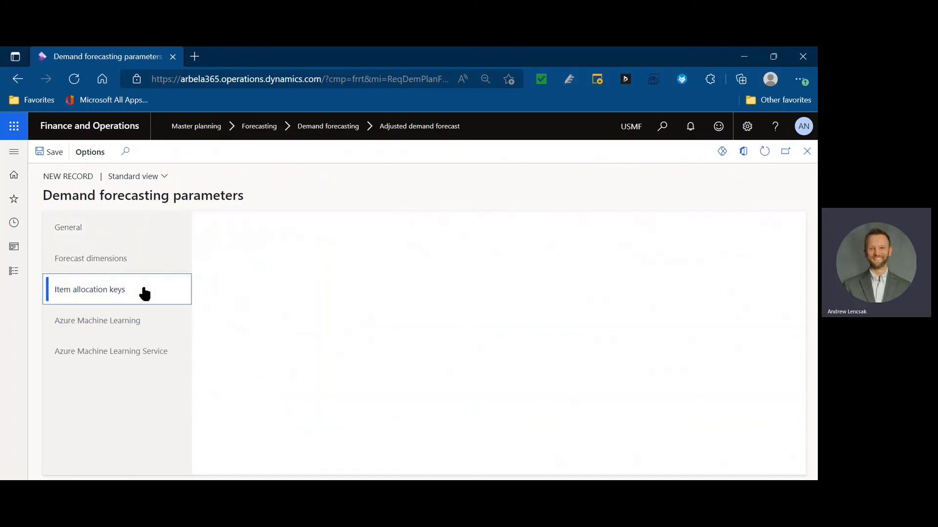
- Review the blank key row and Azure Machine Learning strategy list, leaving it unchanged
left_click(90, 289)
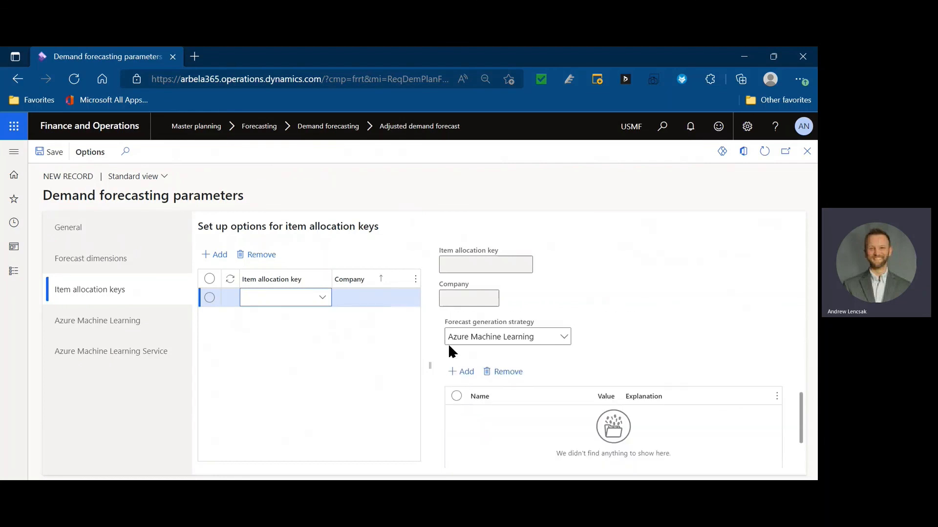
mouse_move(367, 356)
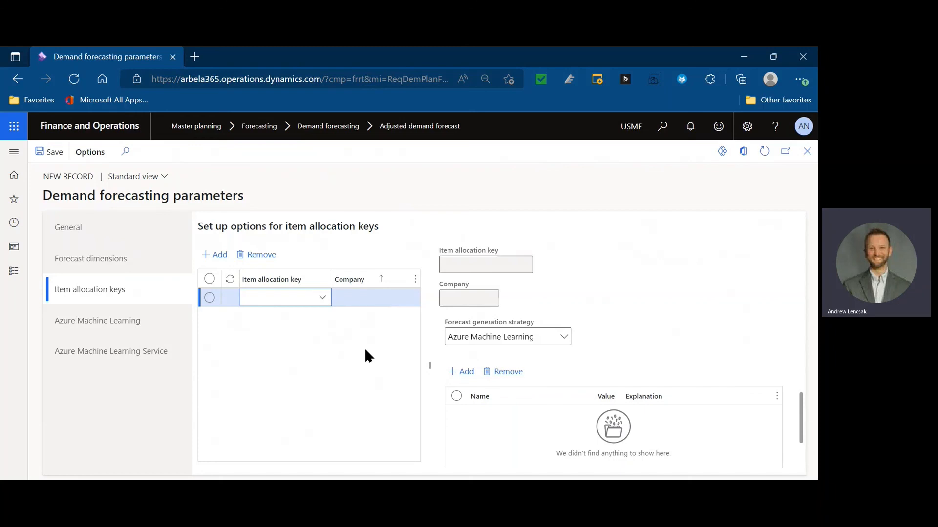
mouse_move(266, 324)
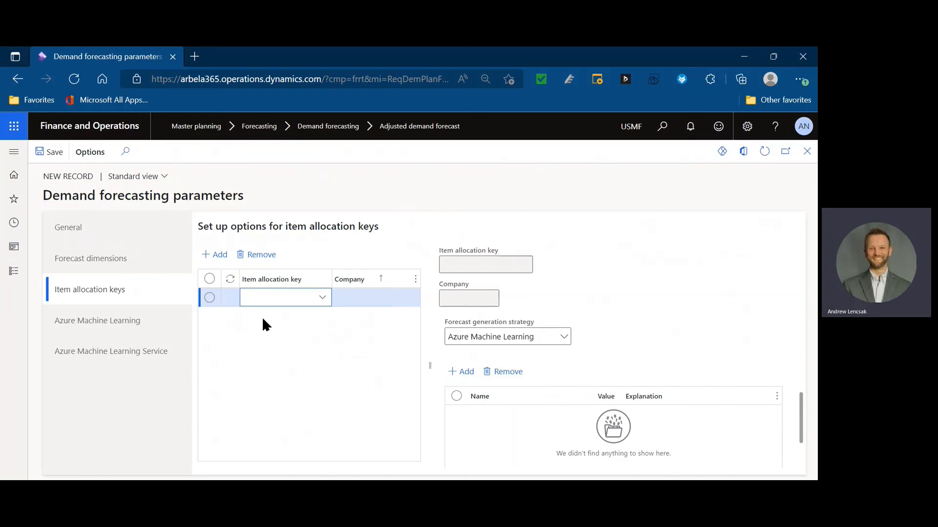
mouse_move(275, 329)
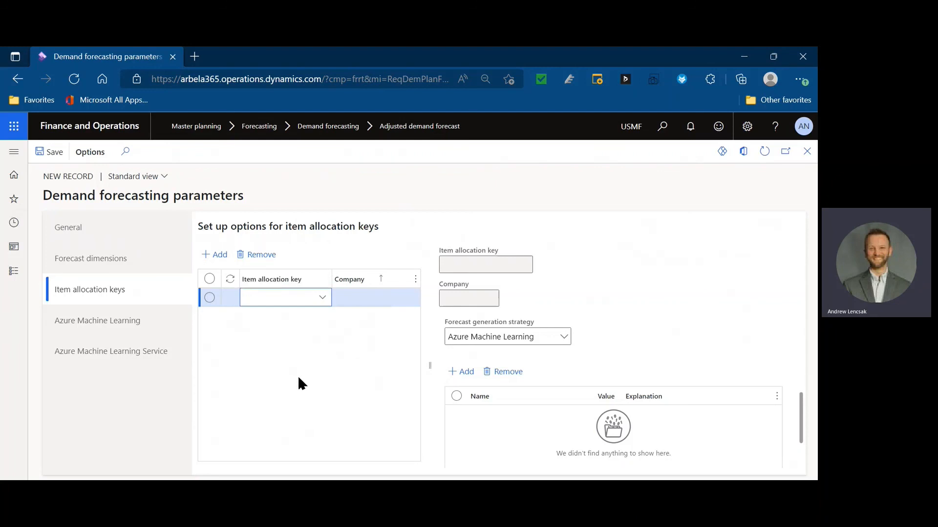
left_click(281, 296)
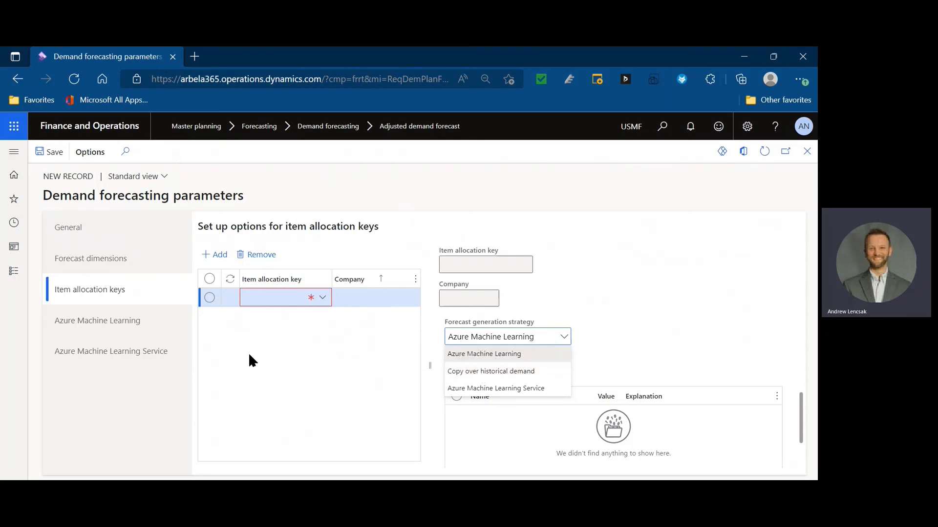
left_click(484, 353)
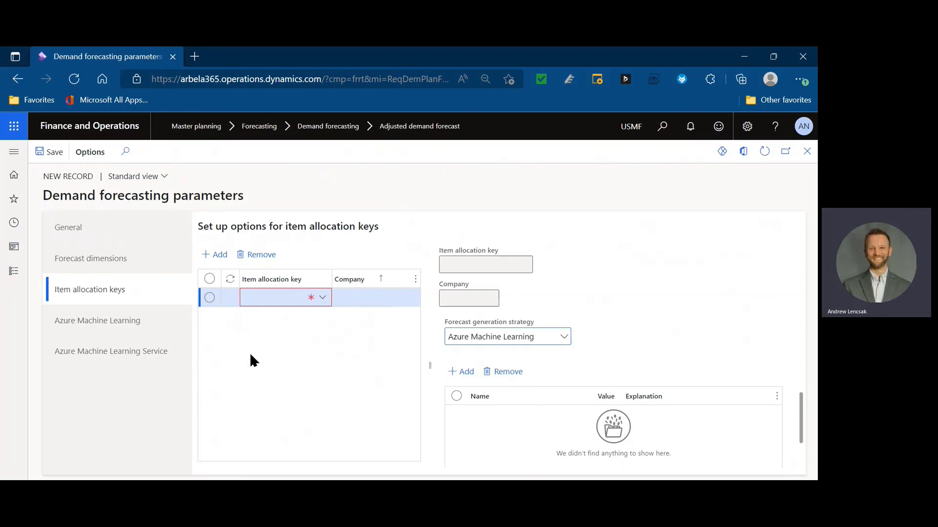
left_click(507, 336)
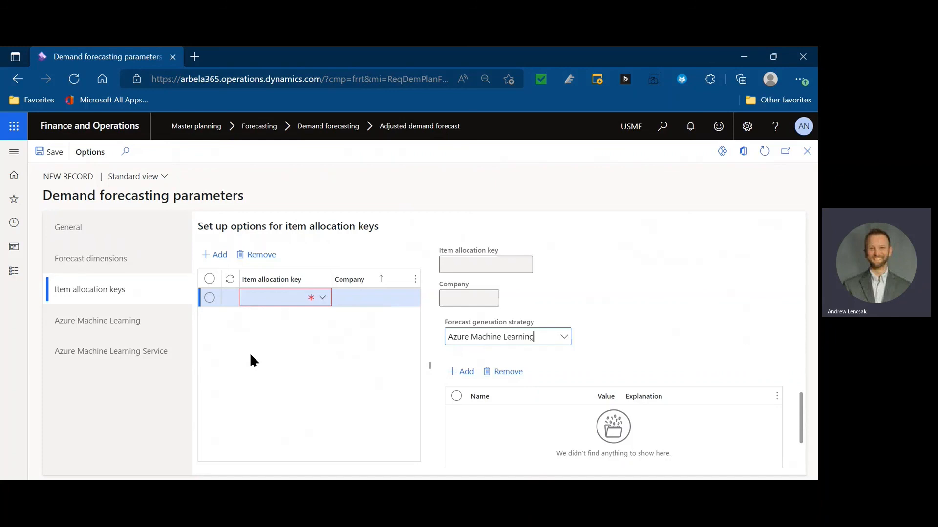